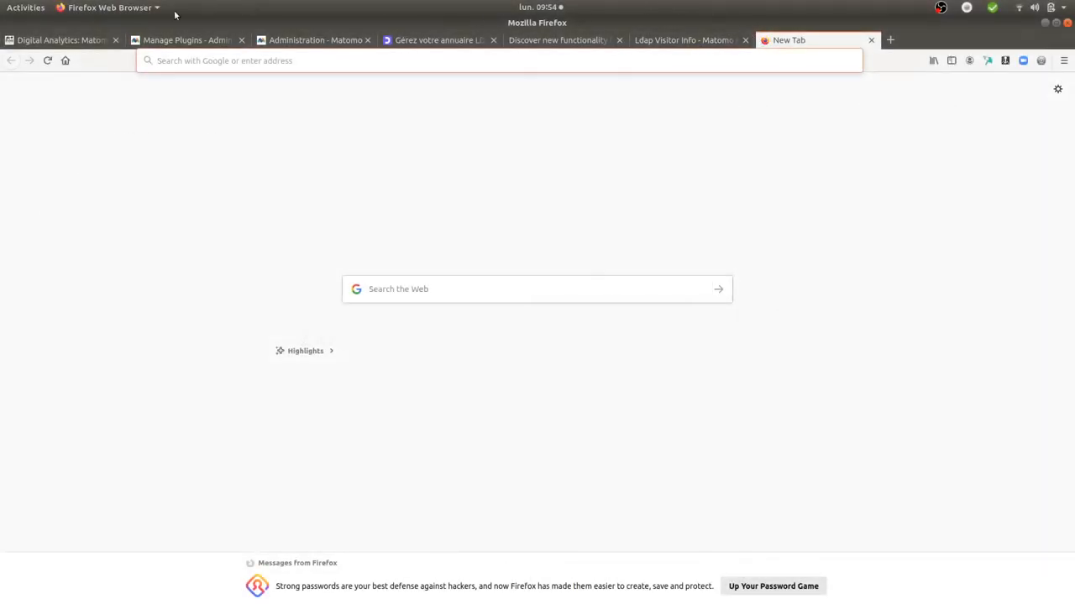
Show Matomo's Manage Plugins page confirming the LoginLdap plugin activation
click(187, 40)
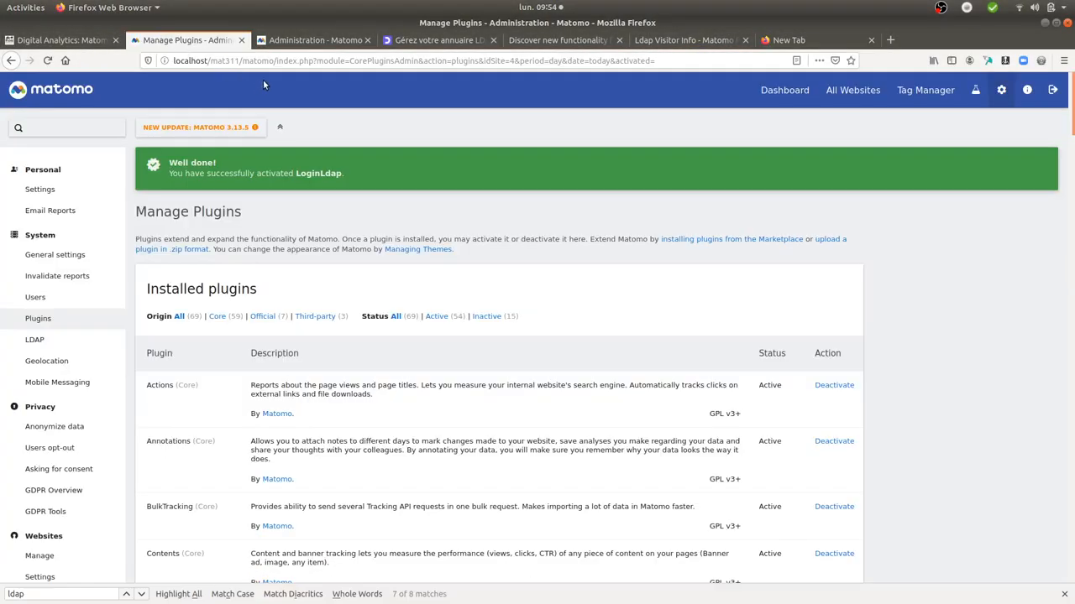
mouse_move(315, 39)
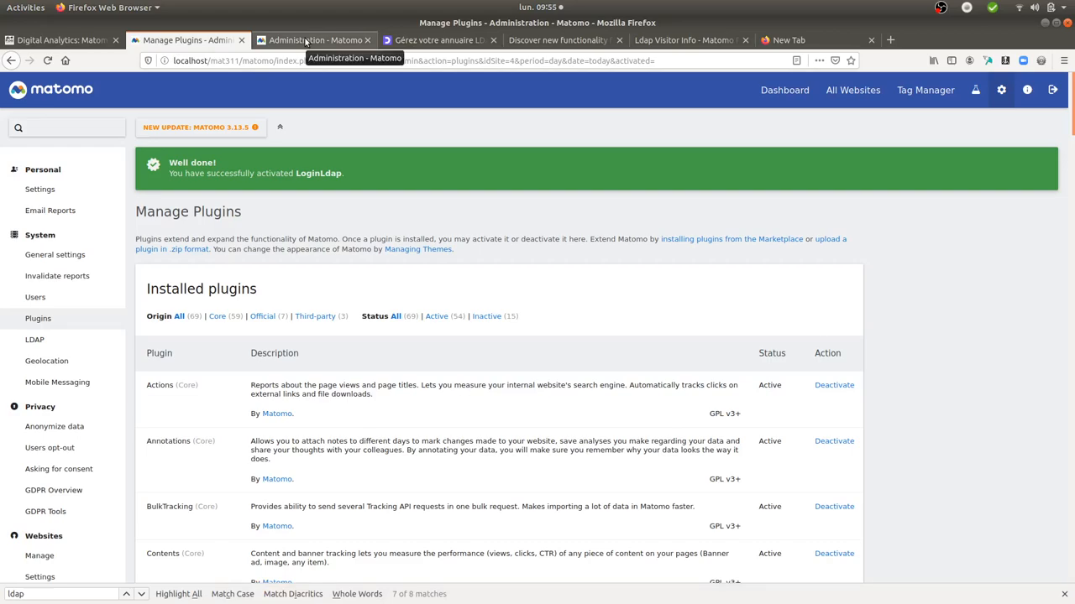
Switch to the Digital Analytics: Matomo and LDAP lesson and highlight 'LDAP' in its title
click(59, 40)
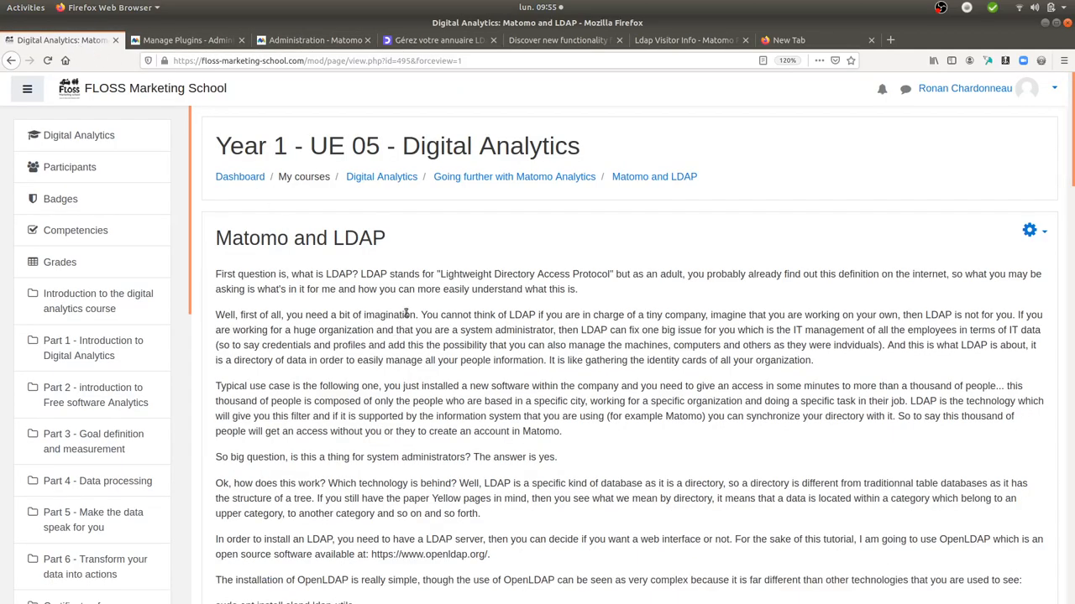
mouse_move(357, 290)
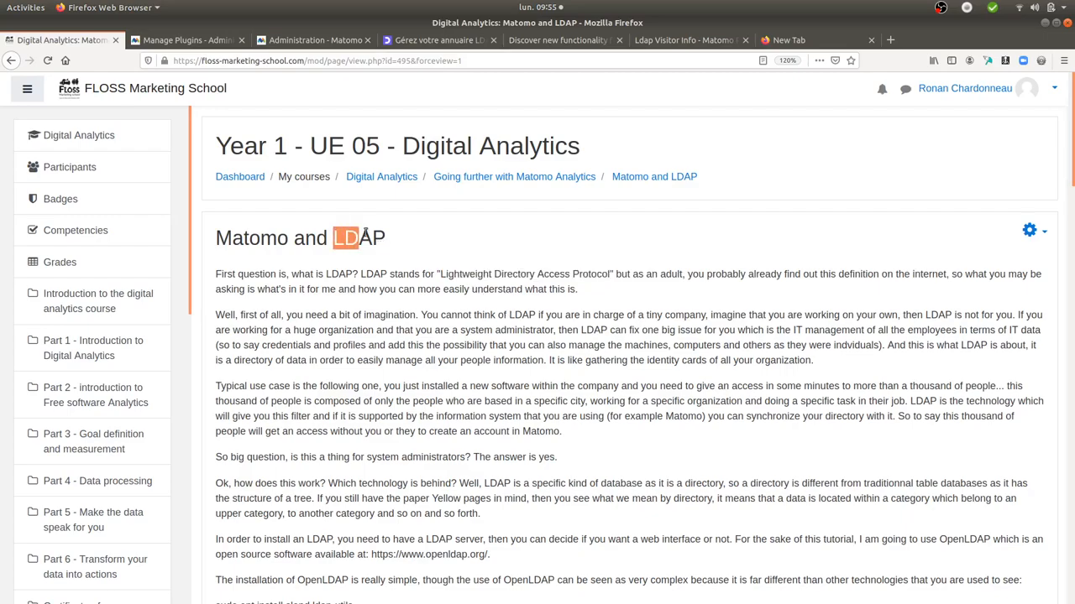
double_click(359, 238)
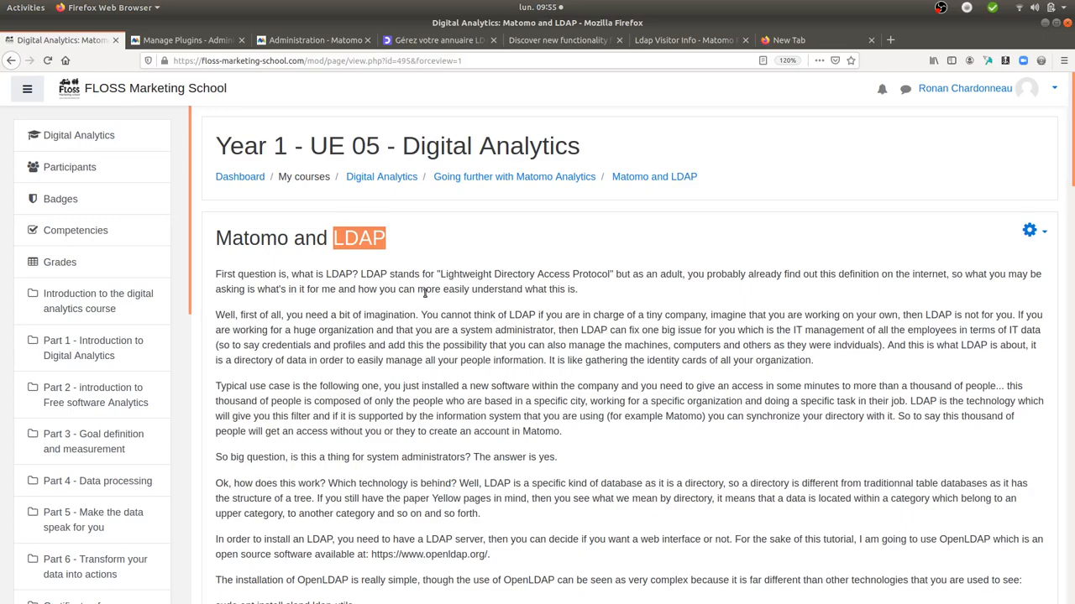
mouse_move(389, 252)
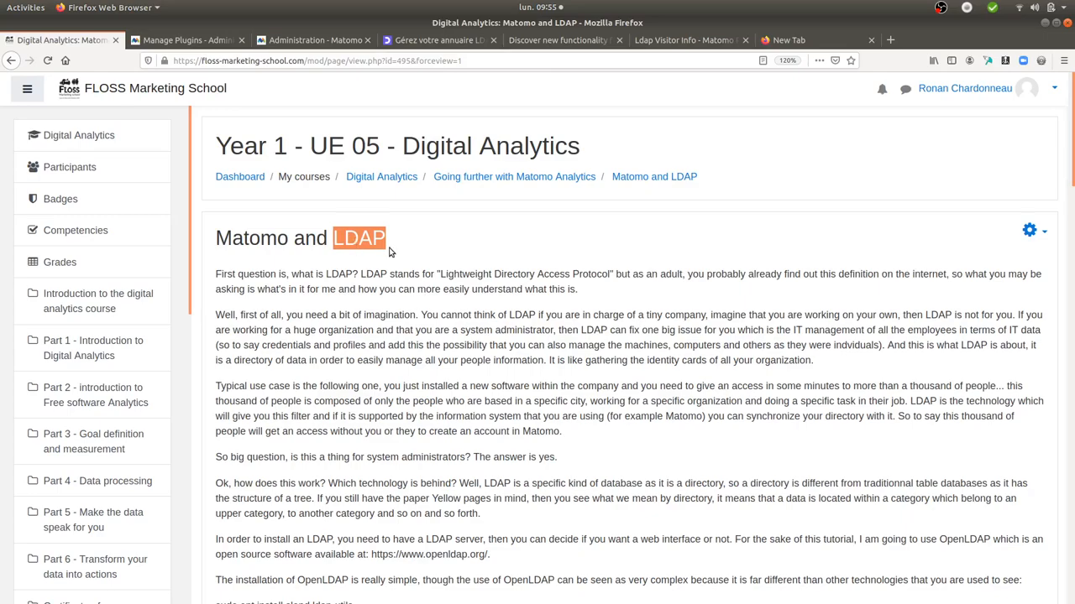
mouse_move(394, 266)
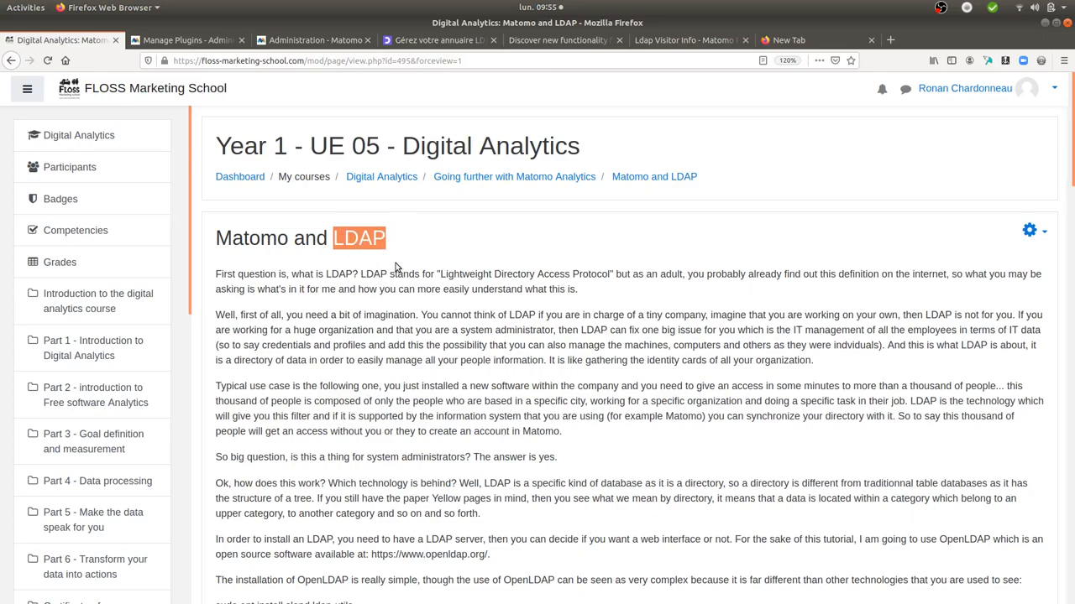
mouse_move(420, 248)
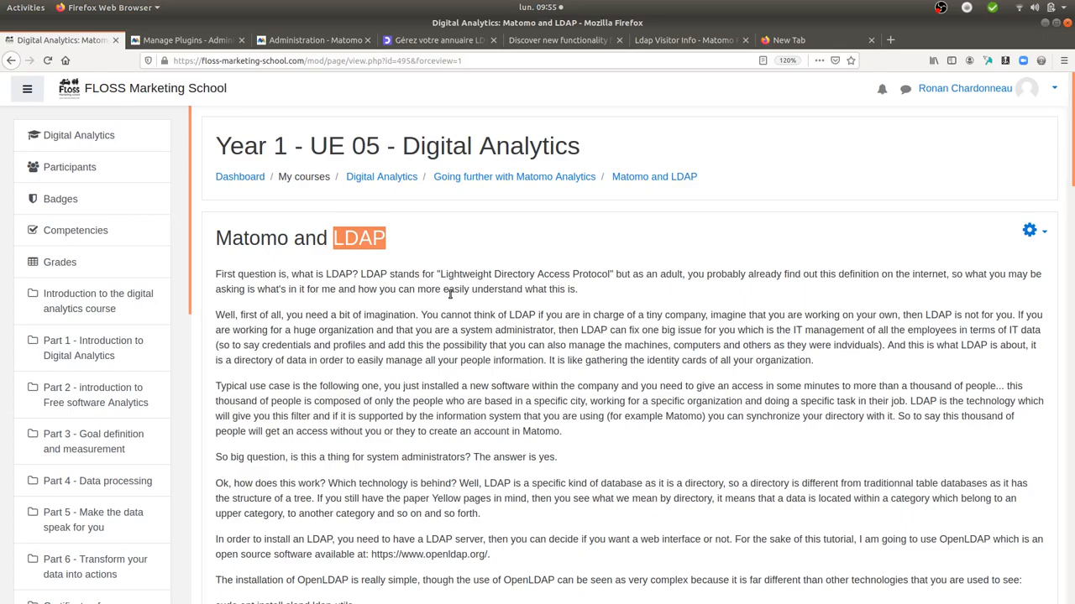
mouse_move(564, 305)
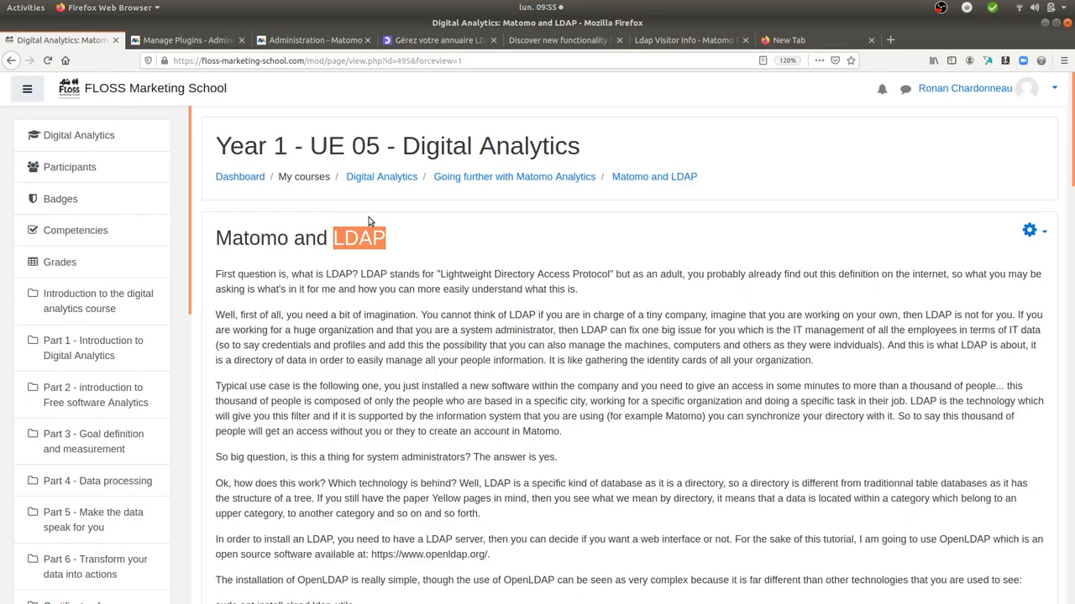
mouse_move(411, 240)
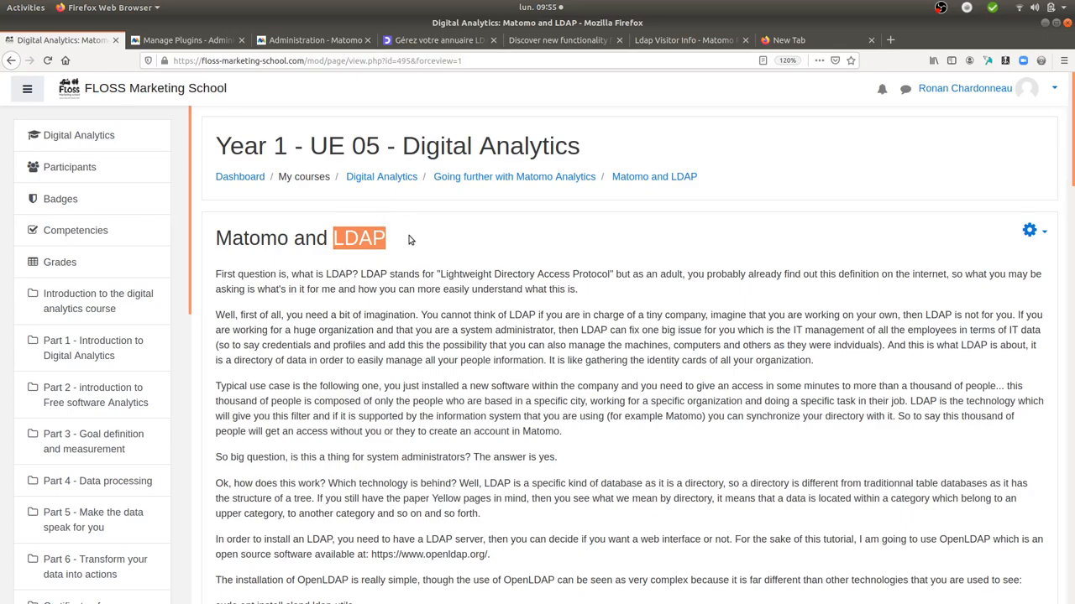
mouse_move(390, 239)
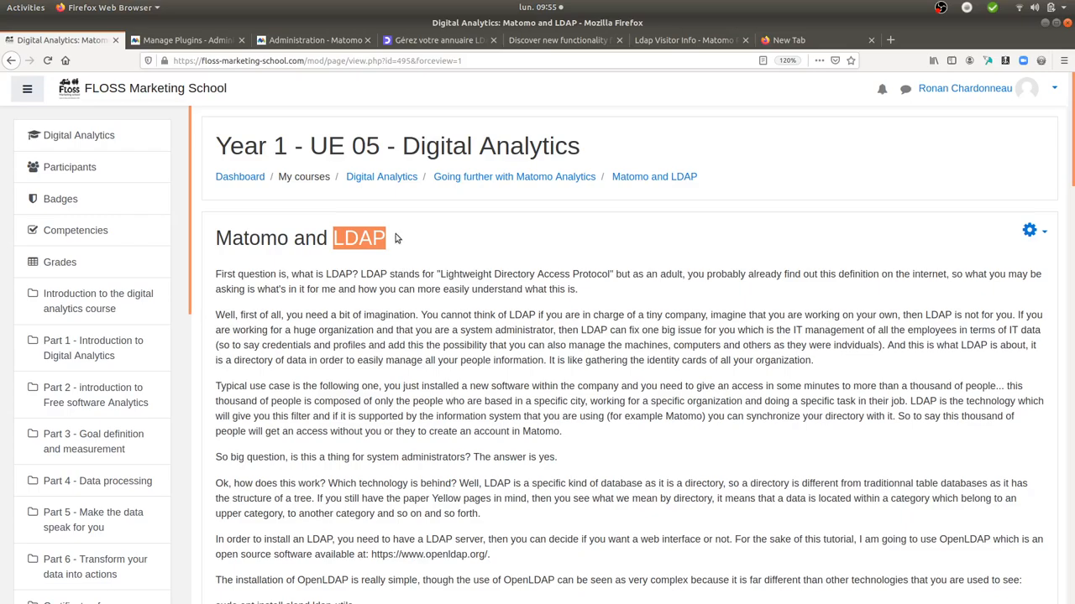
mouse_move(380, 271)
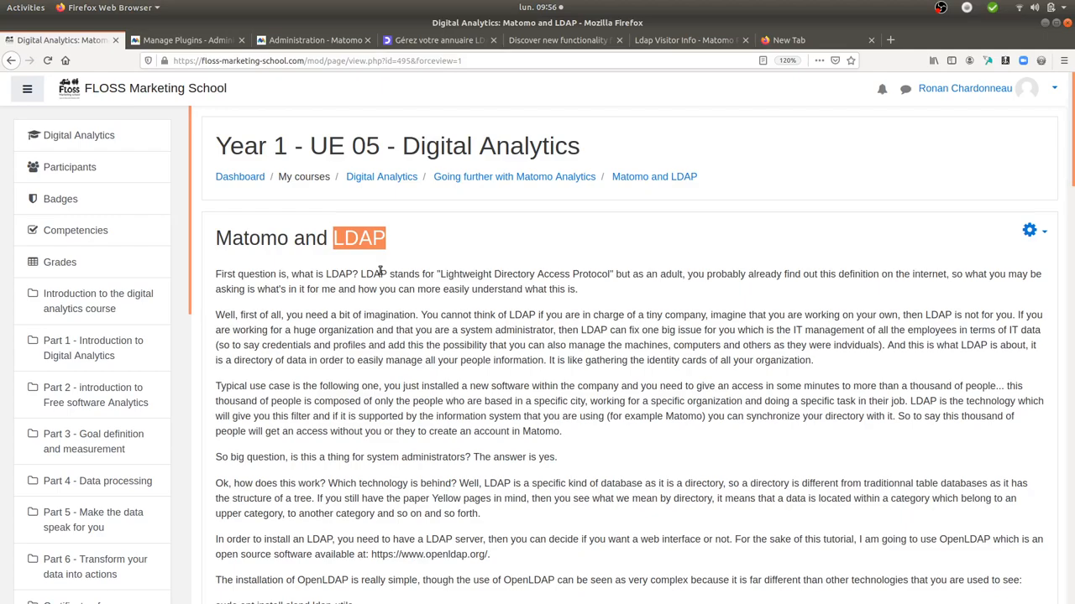
mouse_move(518, 273)
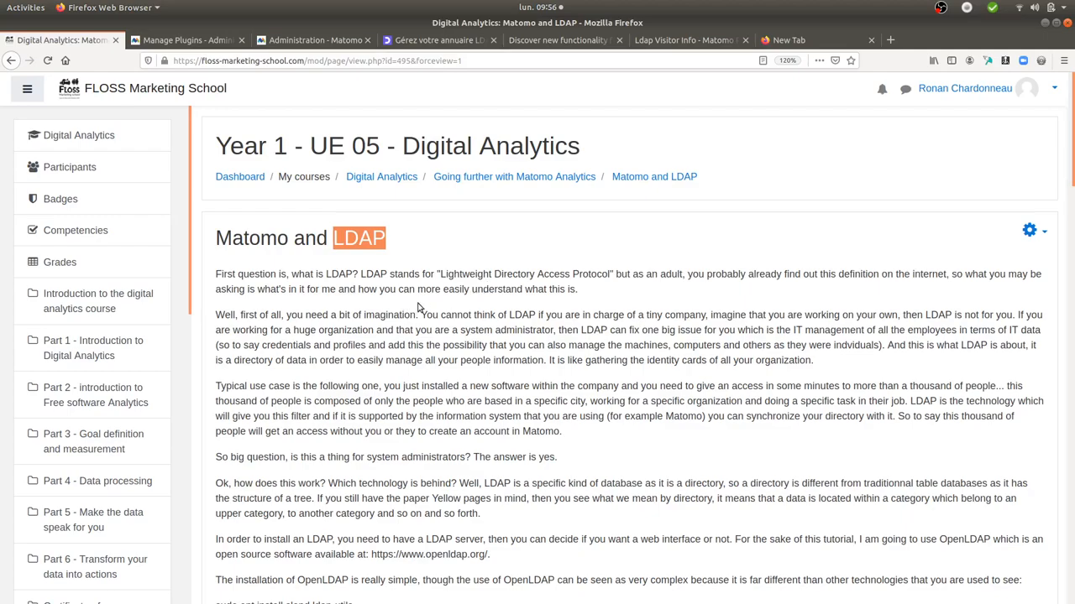
click(359, 238)
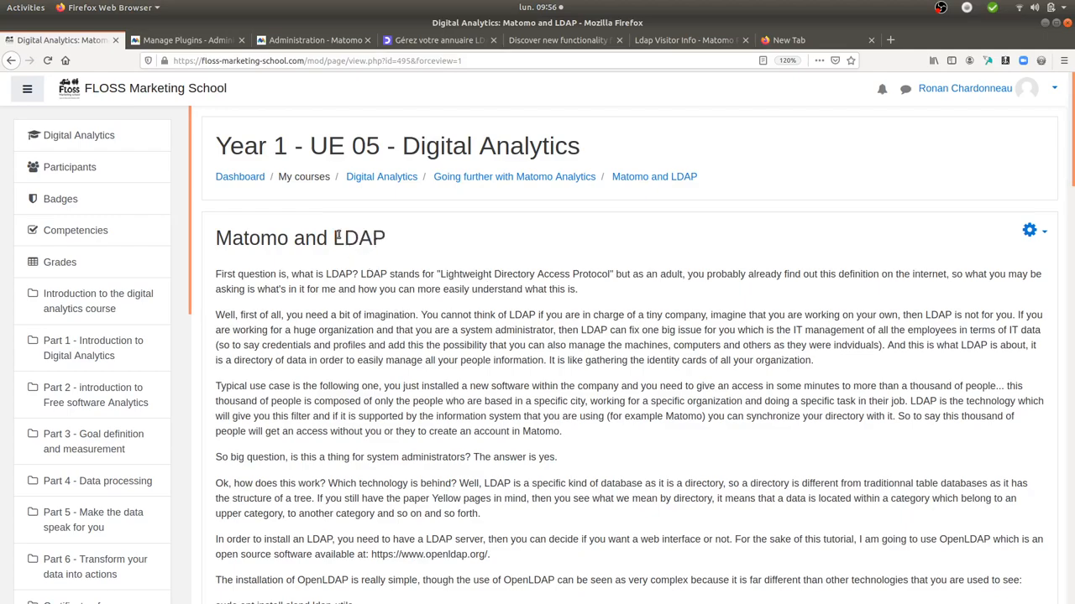
double_click(359, 237)
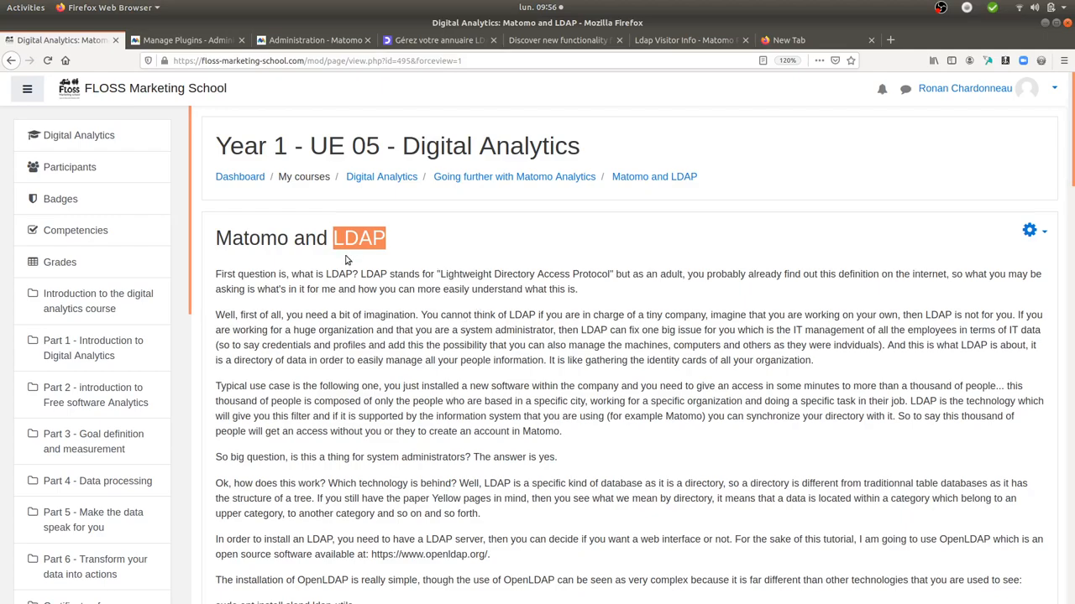
Scroll past the OpenLDAP installation steps and select the sudo ldapsearch command
scroll(down, 3)
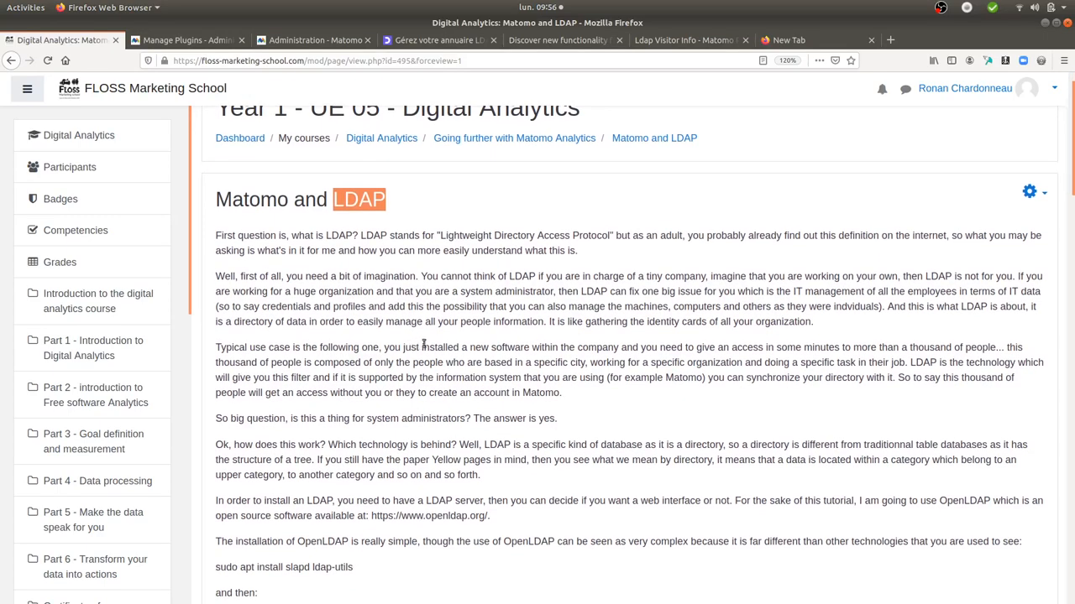
mouse_move(356, 346)
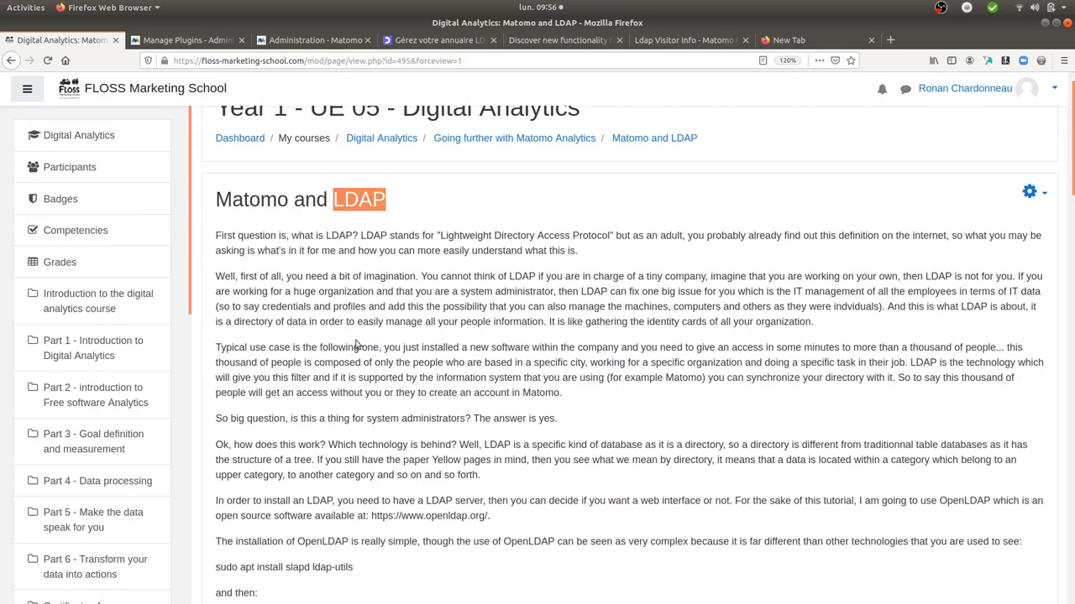
scroll(down, 3)
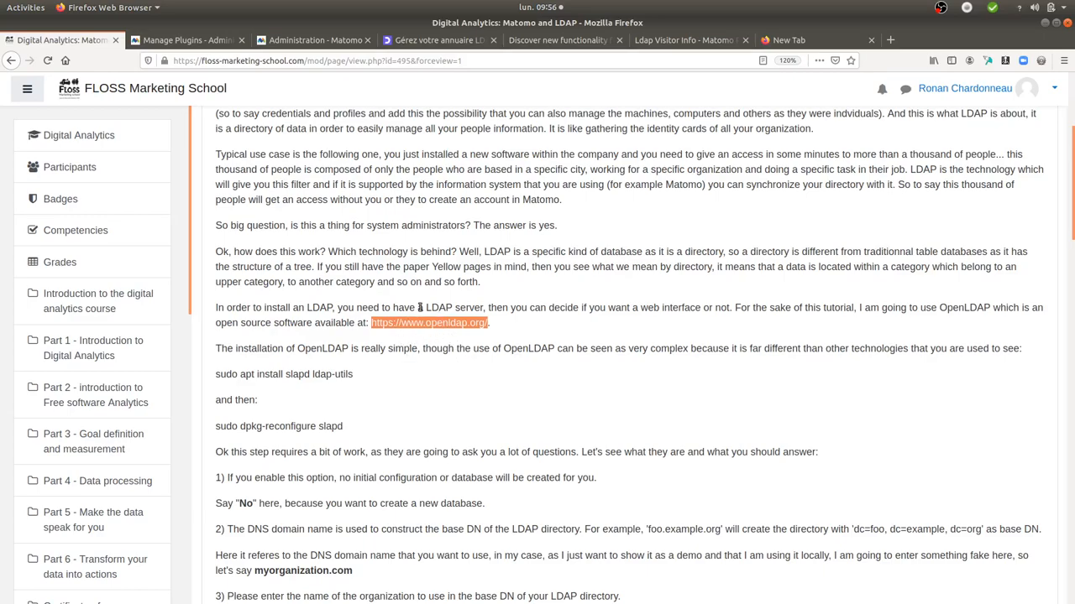
scroll(down, 3)
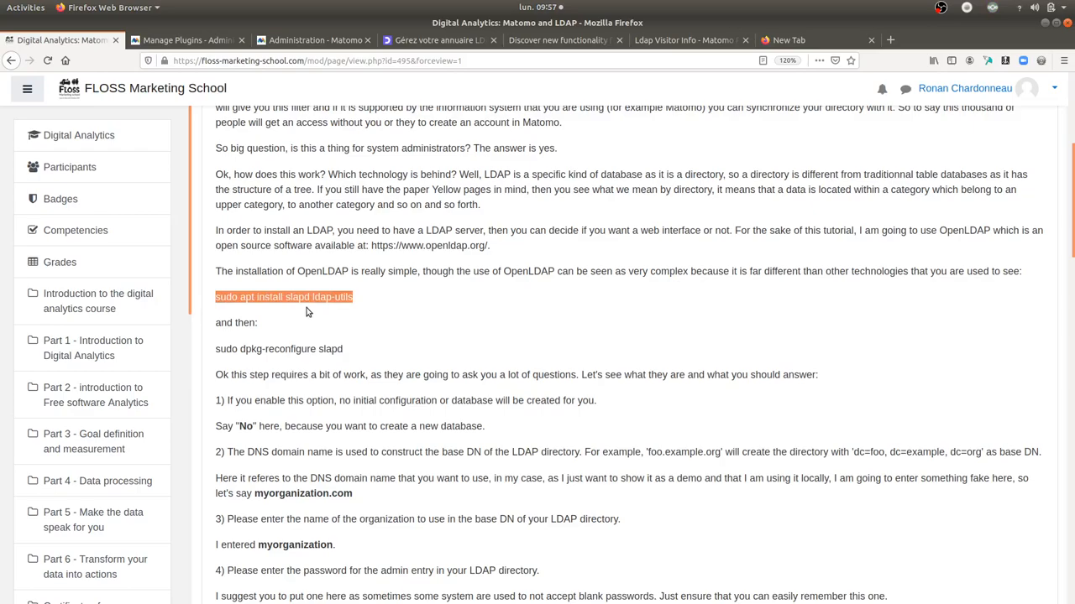
click(352, 348)
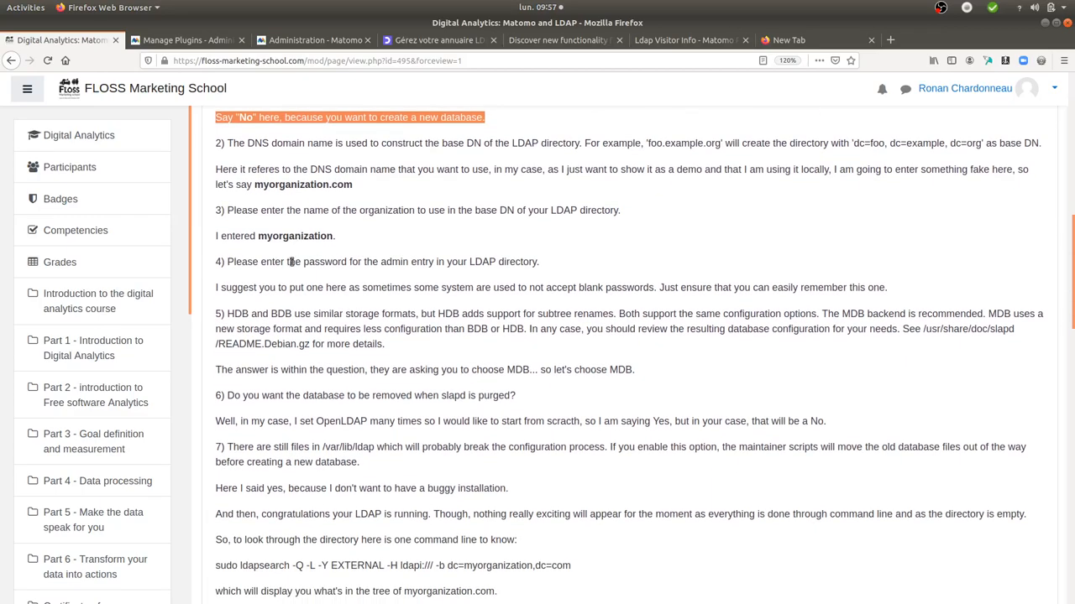
scroll(down, 3)
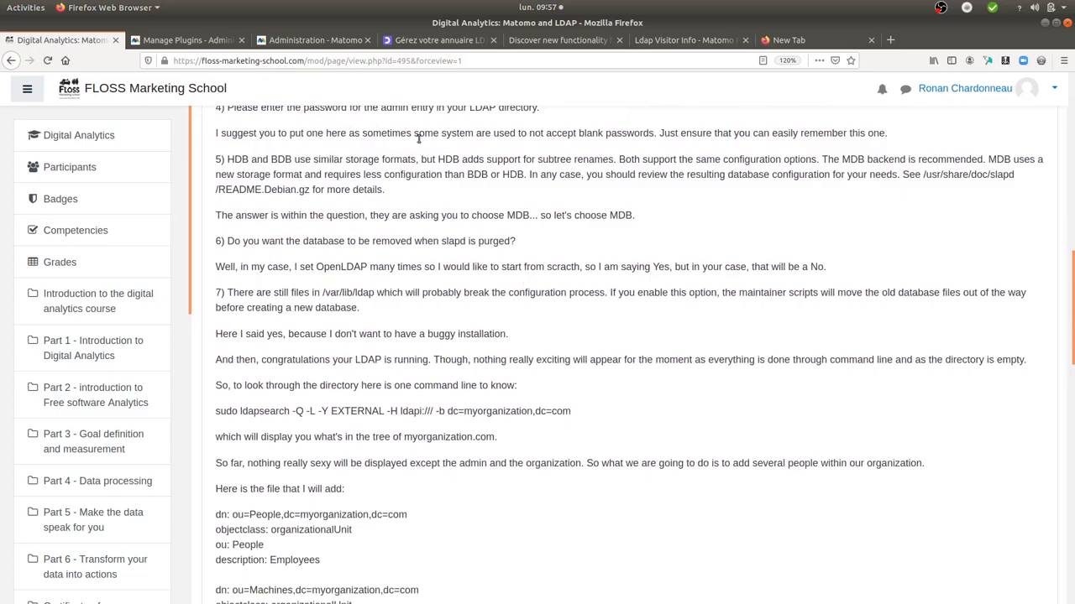
scroll(down, 3)
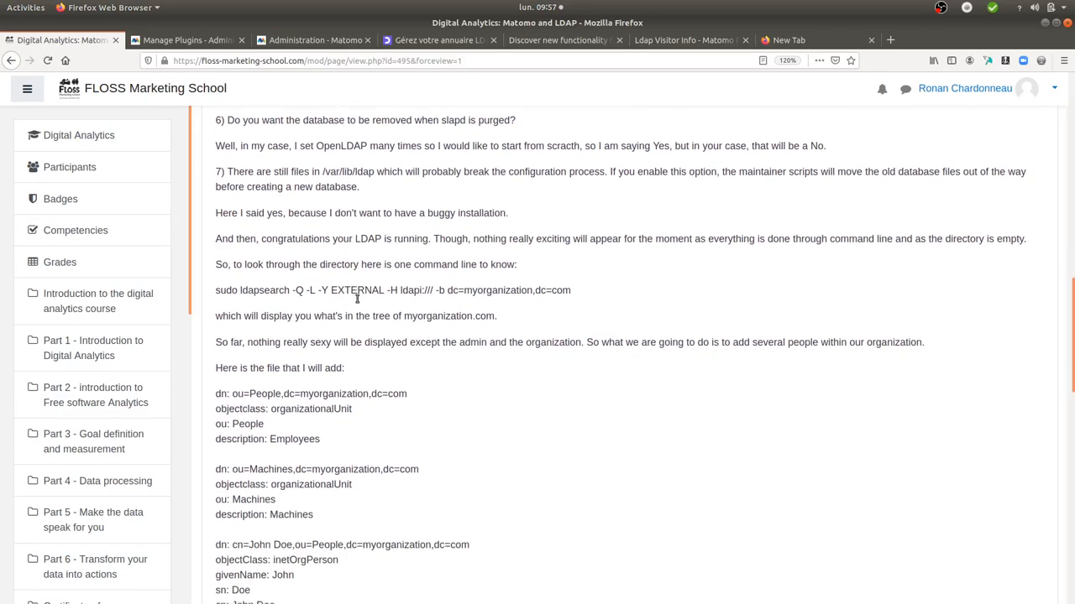
scroll(down, 3)
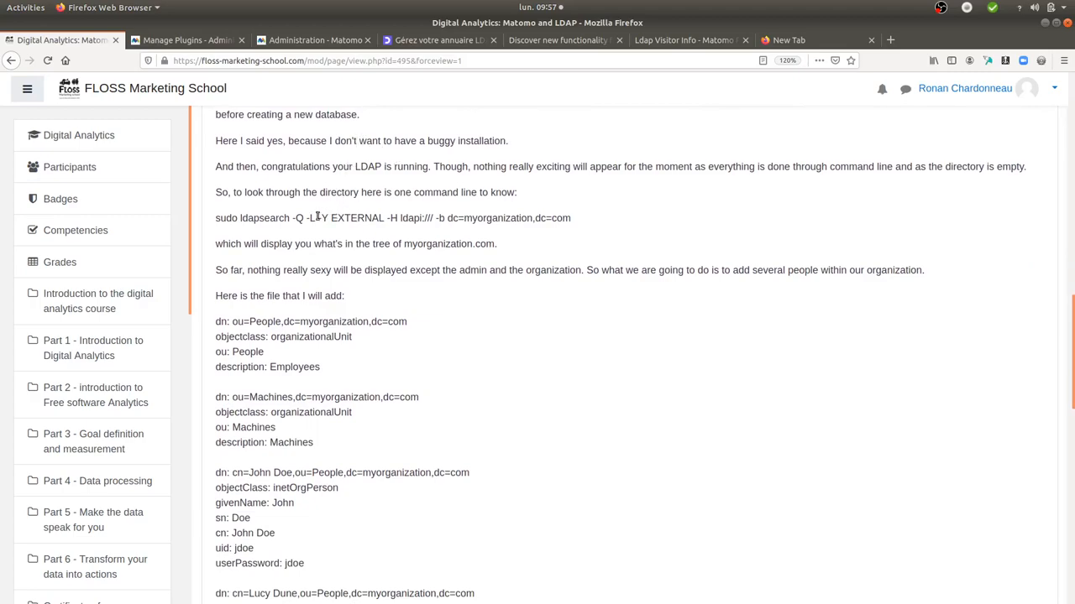
drag(215, 217, 499, 217)
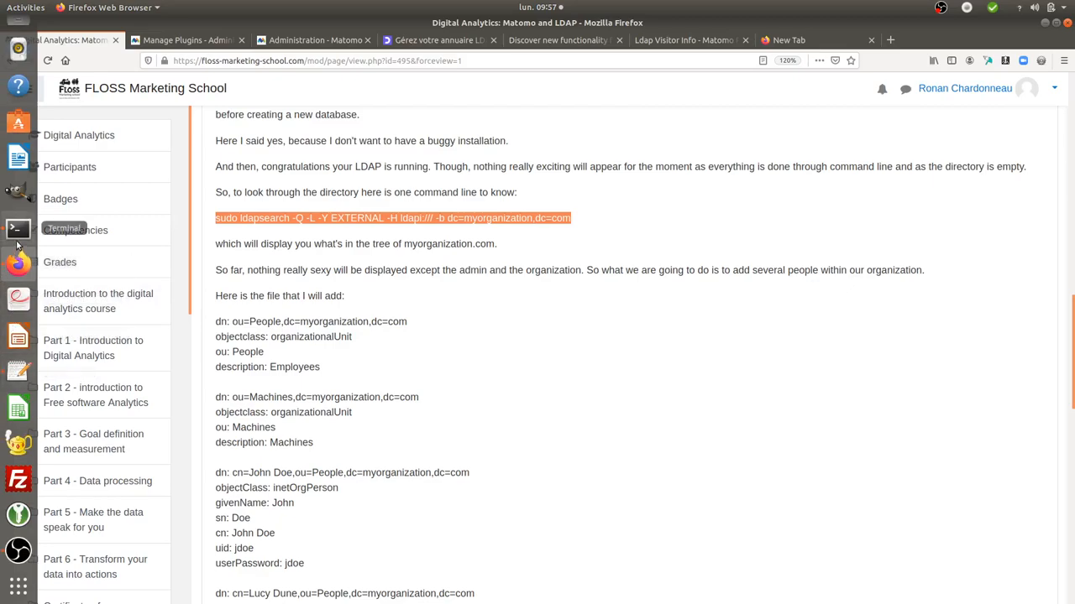
In a terminal, go home, run ldapsearch and review the eight directory entries
click(18, 228)
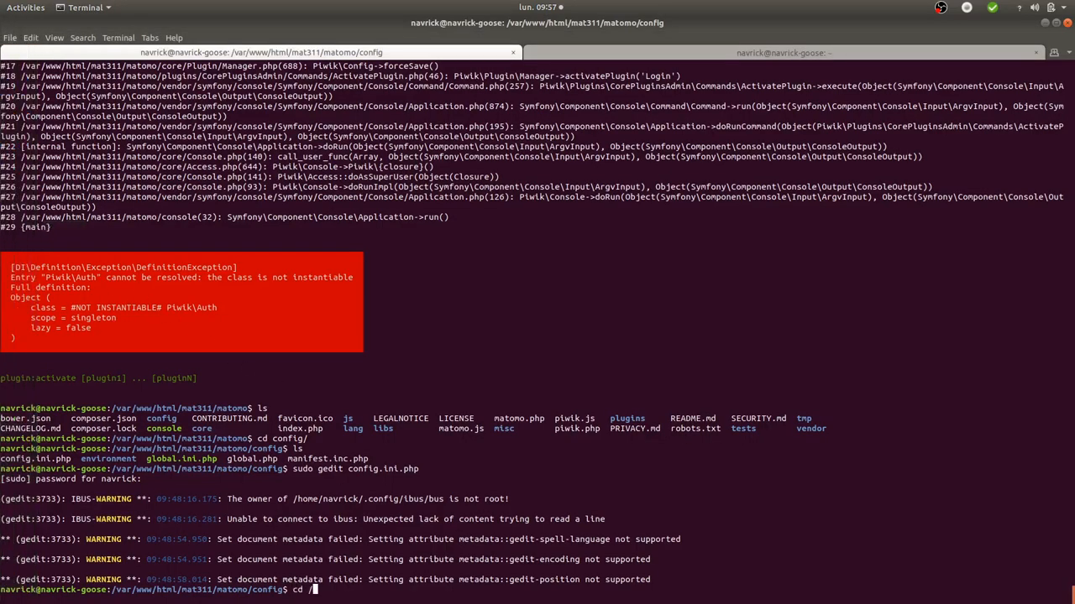
text(home/navrick/)
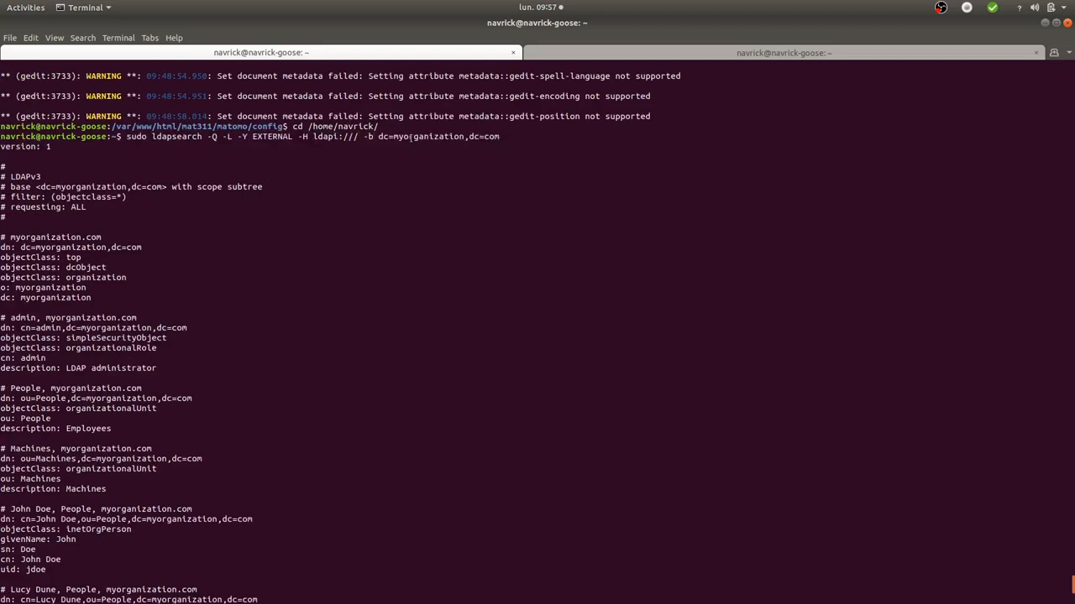
scroll(down, 3)
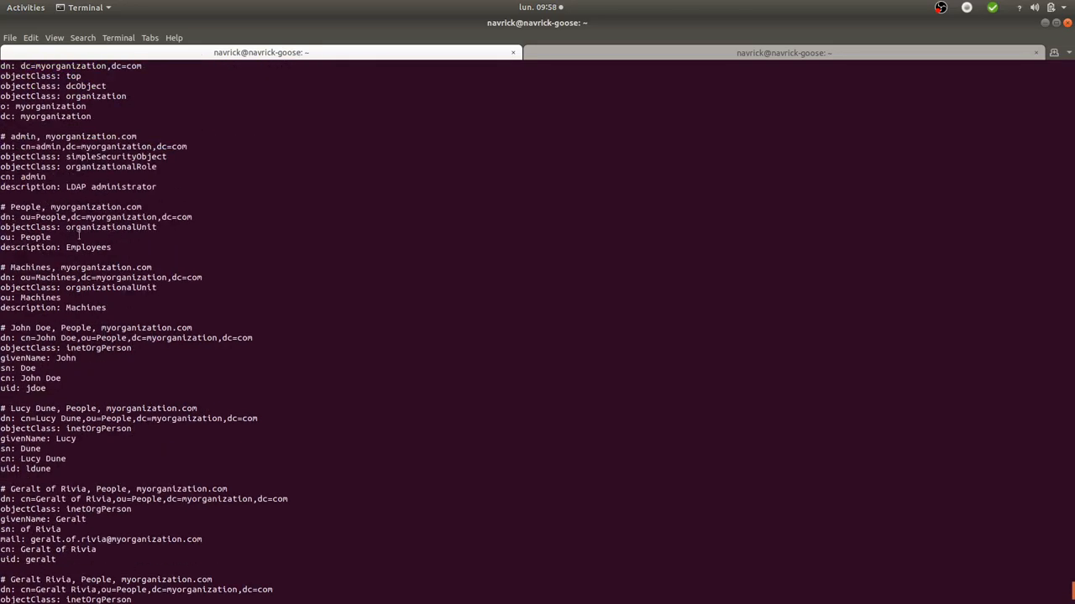
scroll(down, 3)
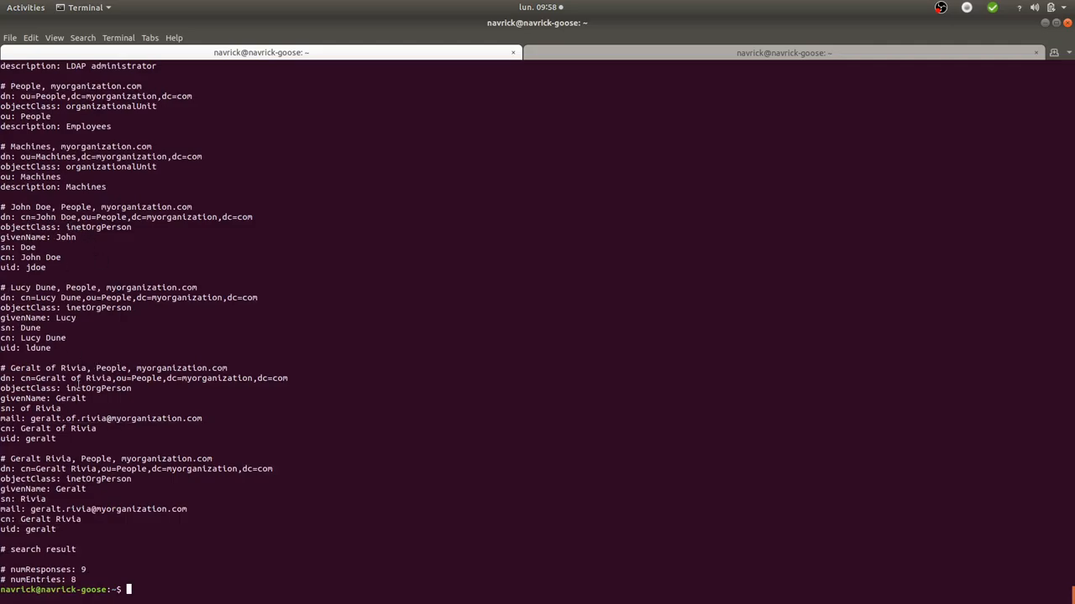
mouse_move(191, 198)
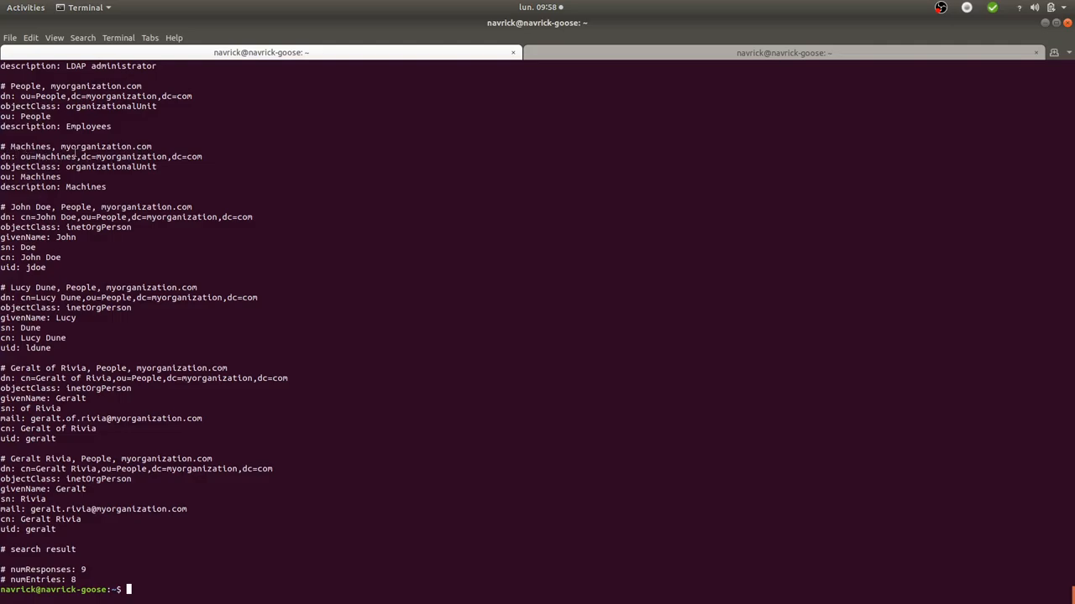
double_click(97, 226)
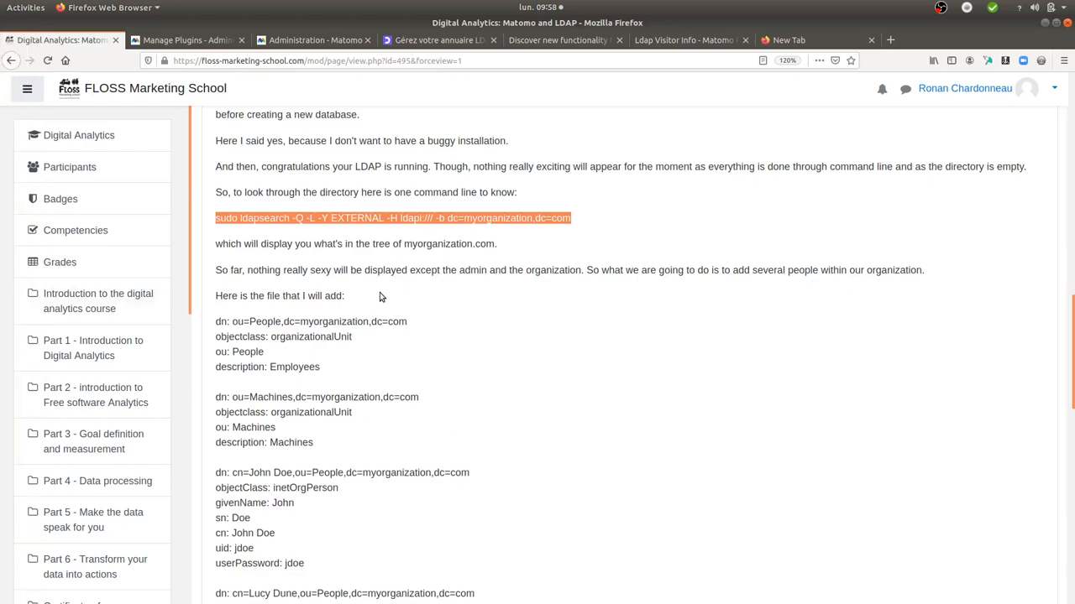
mouse_move(394, 299)
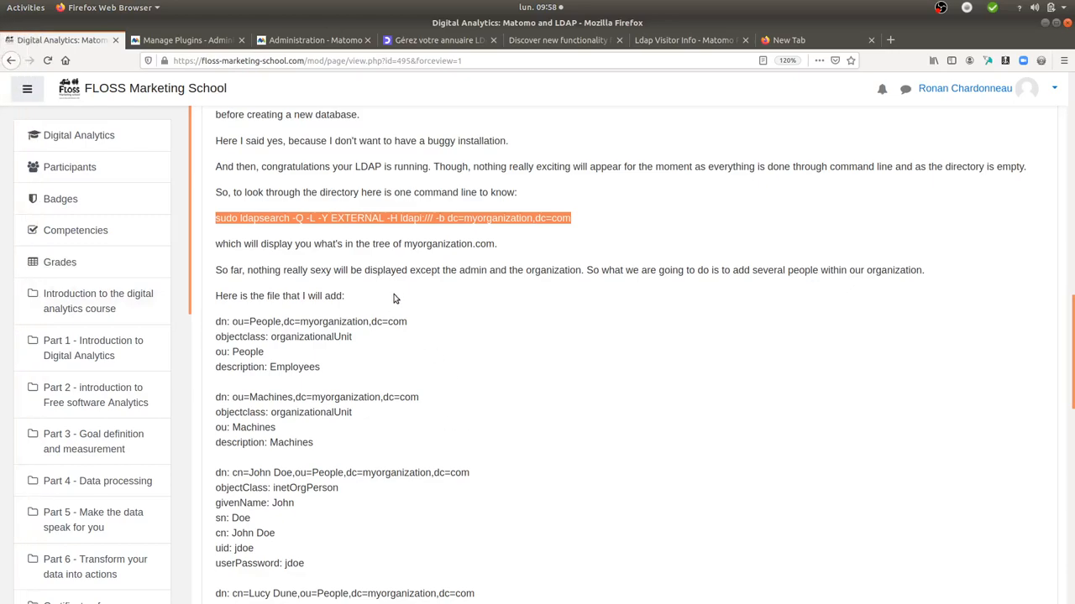
Switch to the OpenClassrooms 'Gérez votre annuaire LDAP' chapter and scroll to its video
click(436, 40)
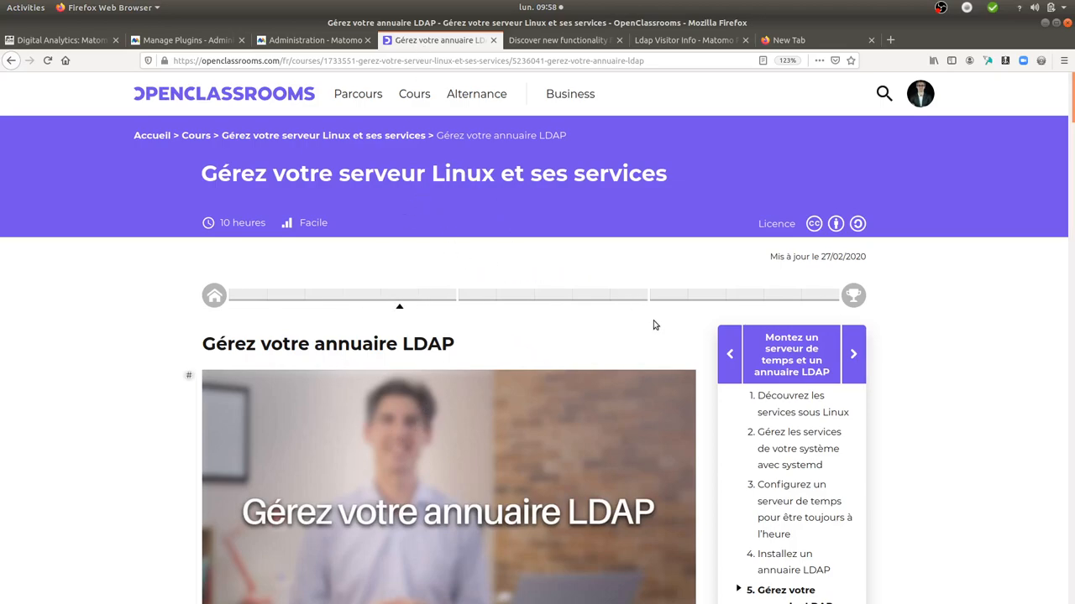
mouse_move(329, 309)
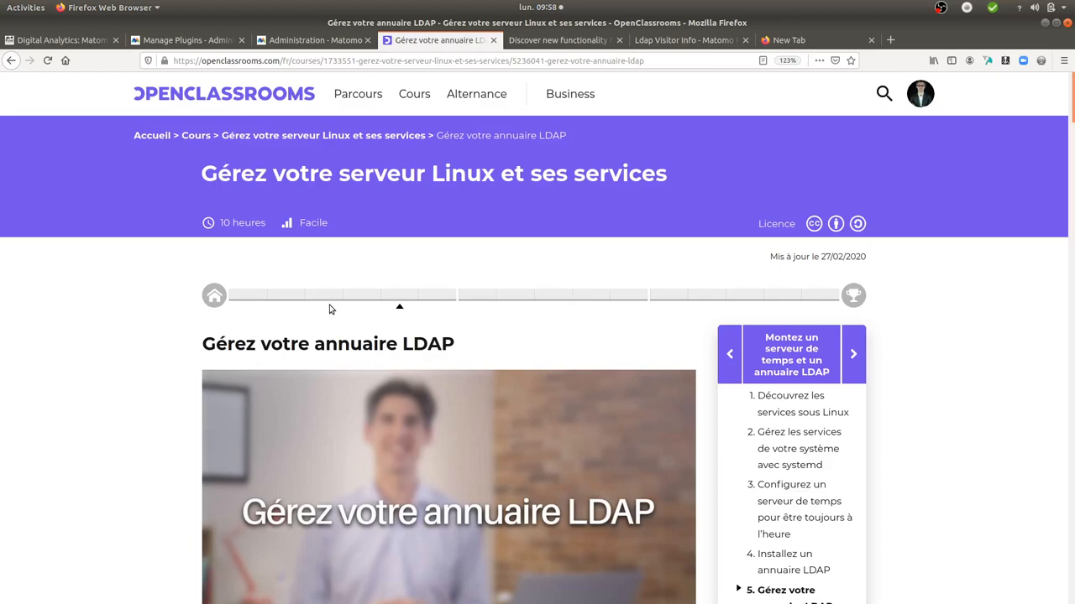
scroll(down, 3)
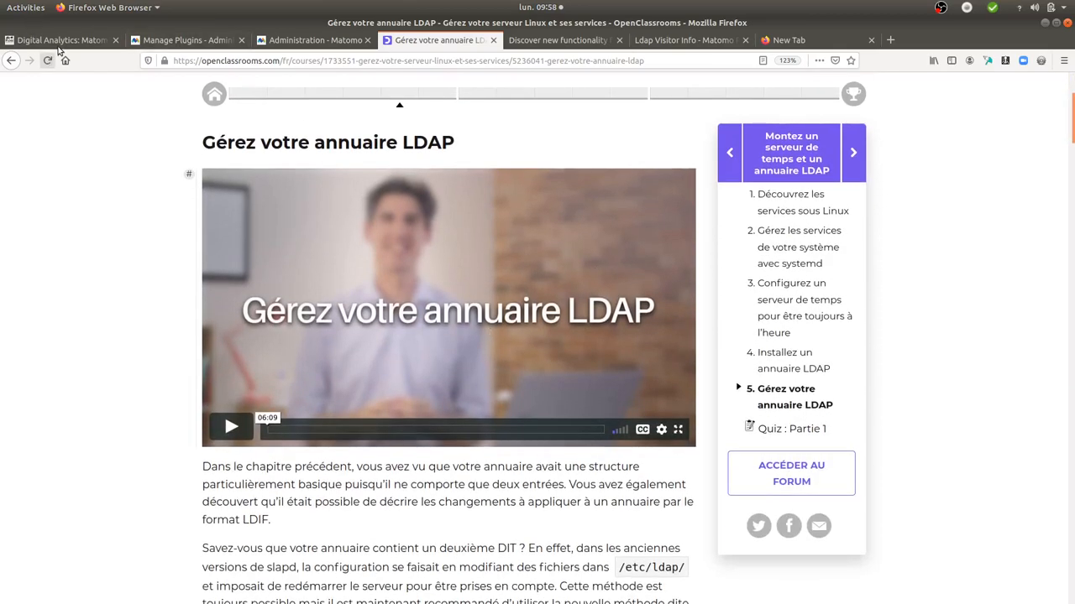
Scroll the Matomo and LDAP lesson past LDIF entries and ldapadd commands to the Matomo settings
click(61, 40)
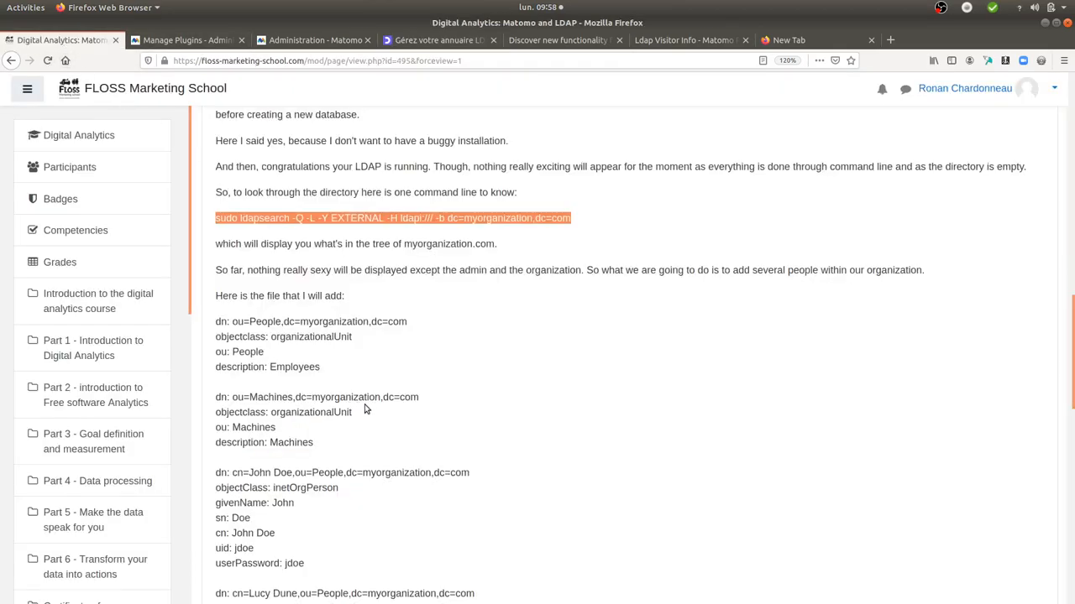
scroll(down, 3)
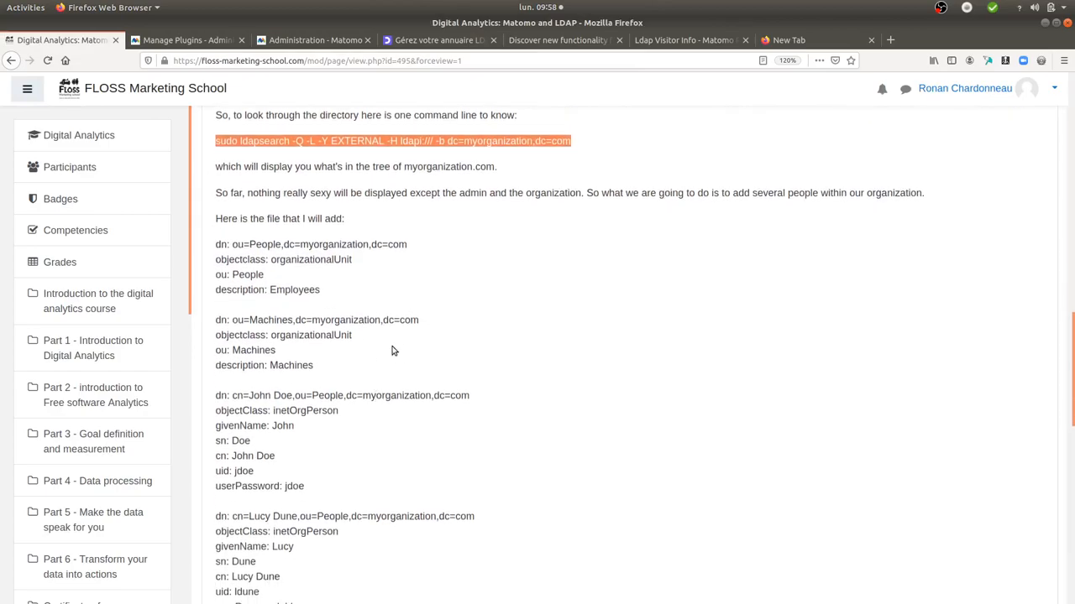
scroll(down, 3)
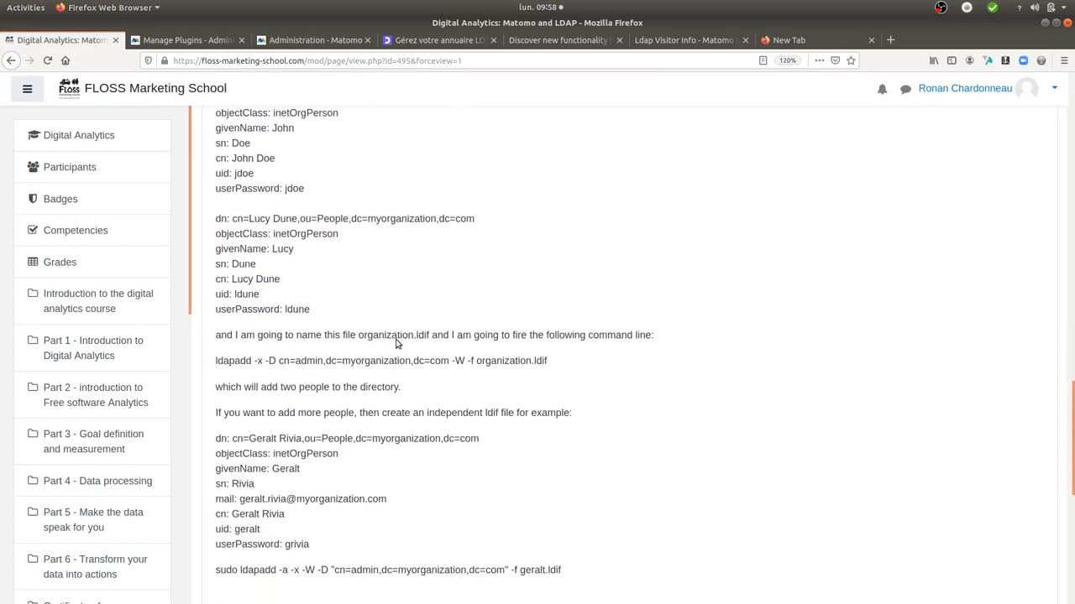
scroll(down, 3)
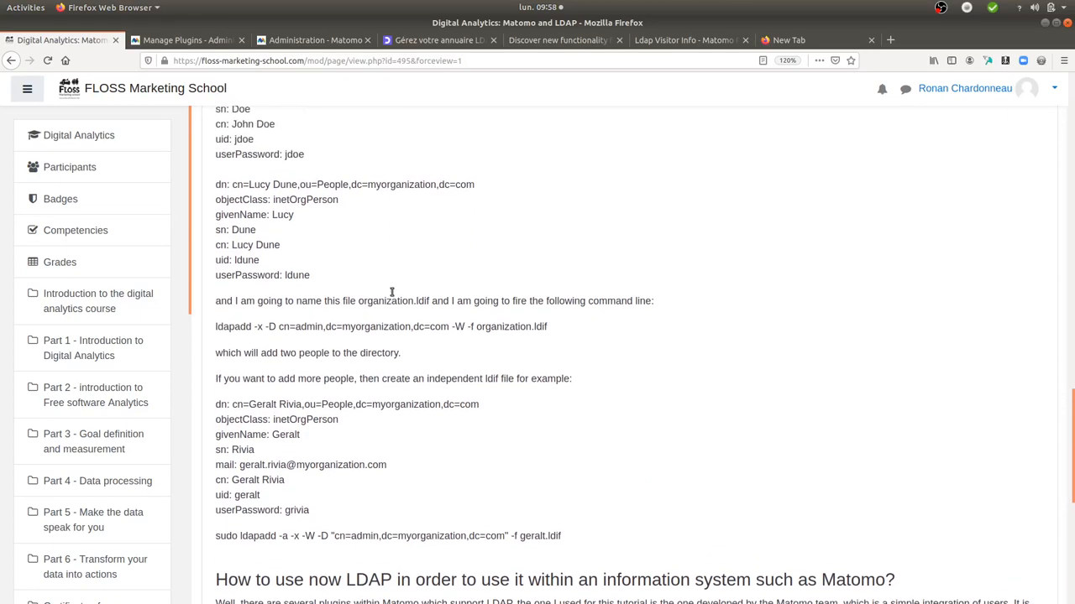
scroll(down, 3)
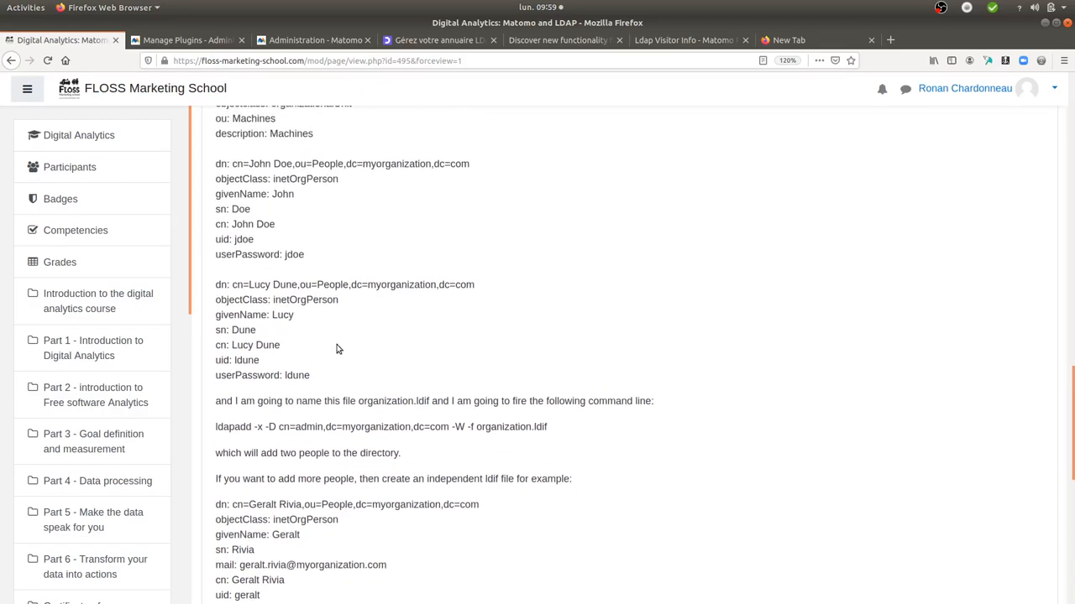
scroll(down, 3)
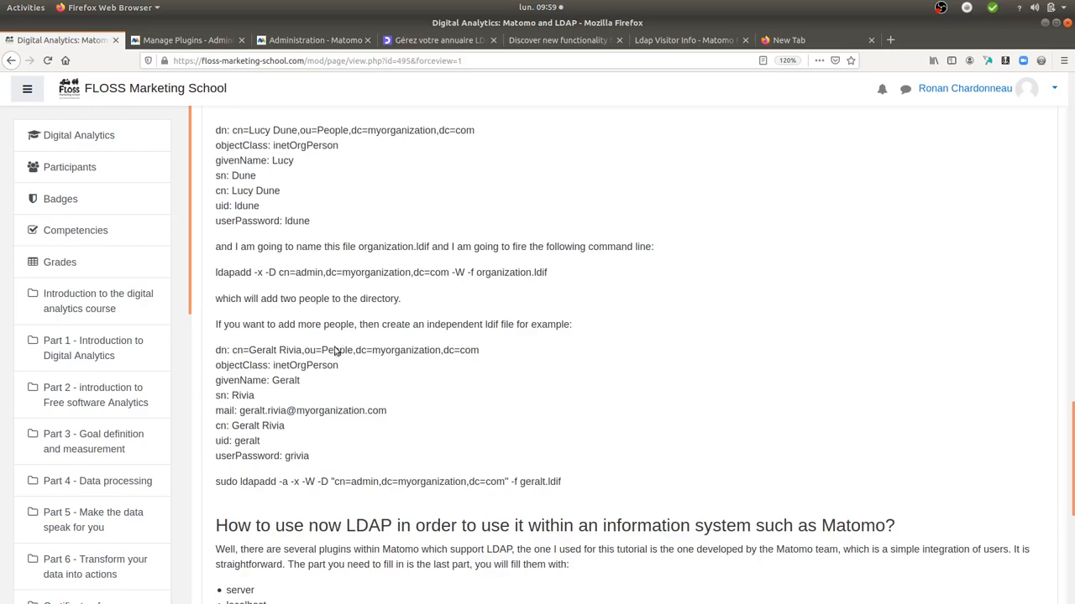
scroll(down, 3)
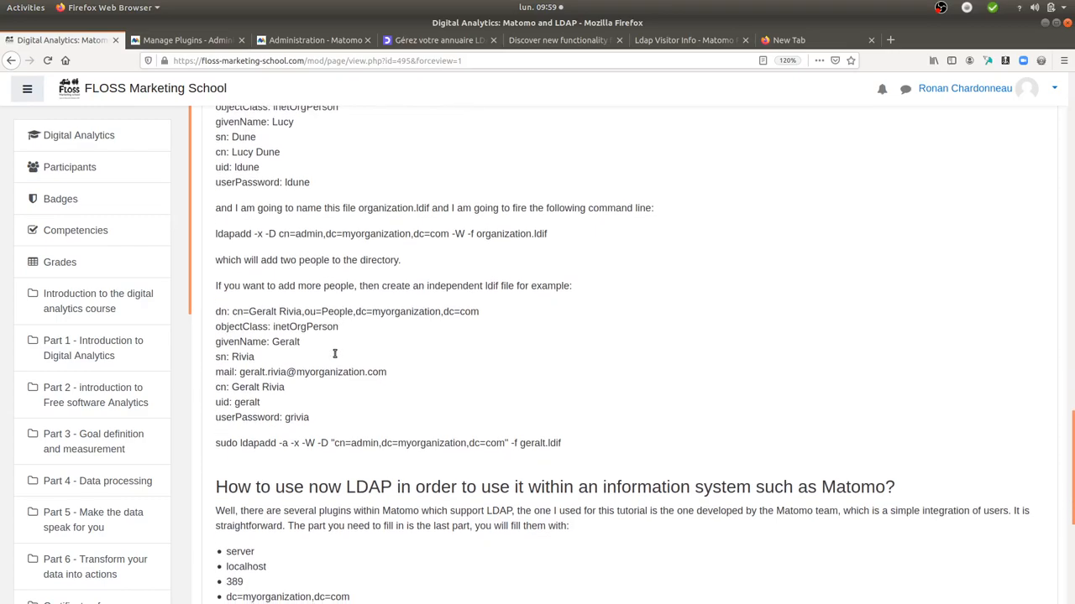
scroll(down, 3)
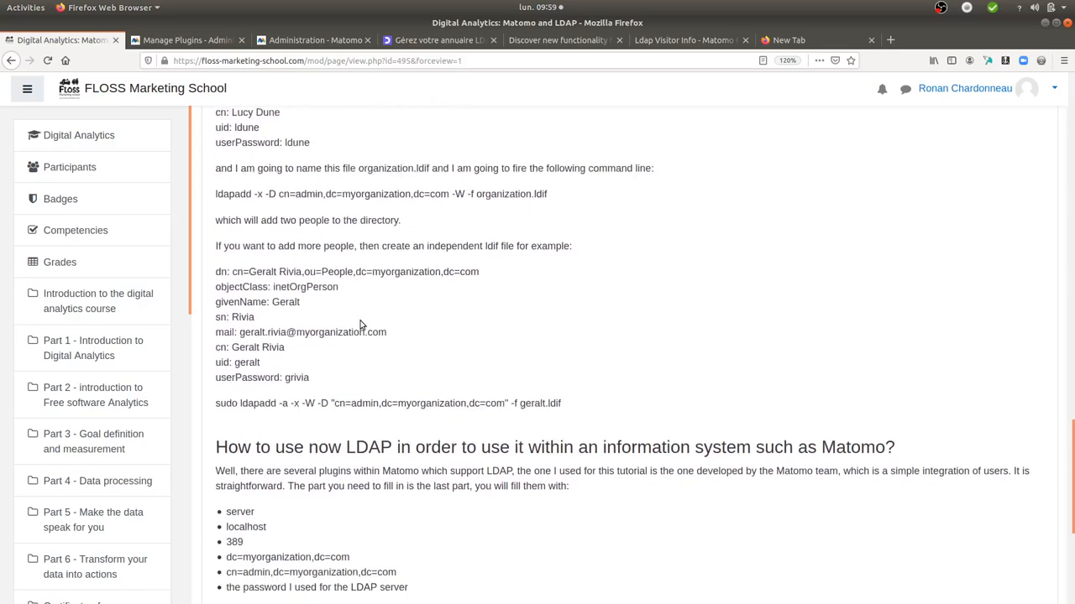
scroll(down, 3)
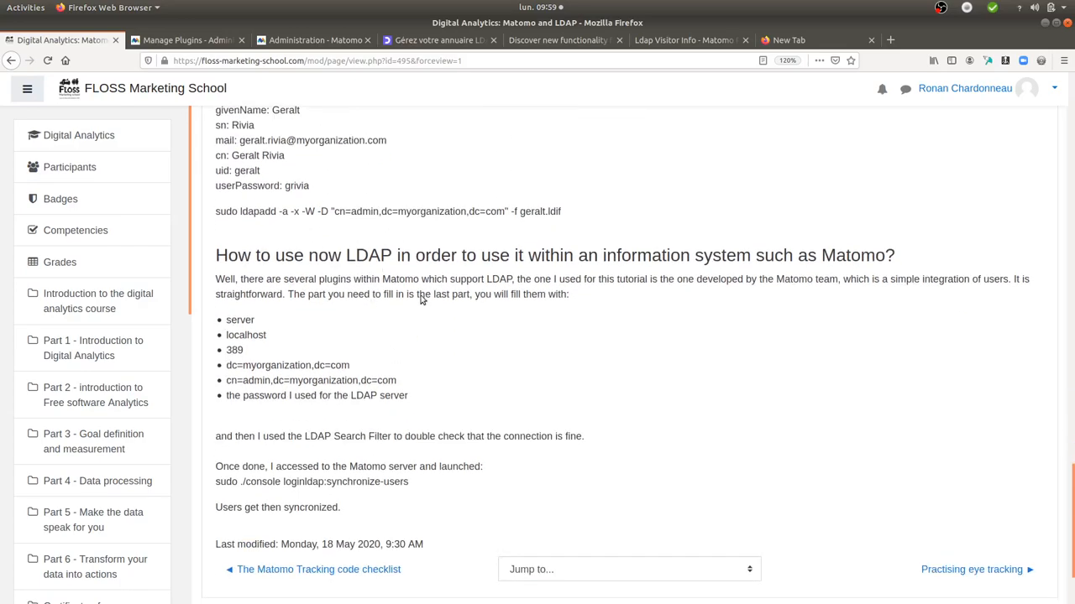
click(313, 40)
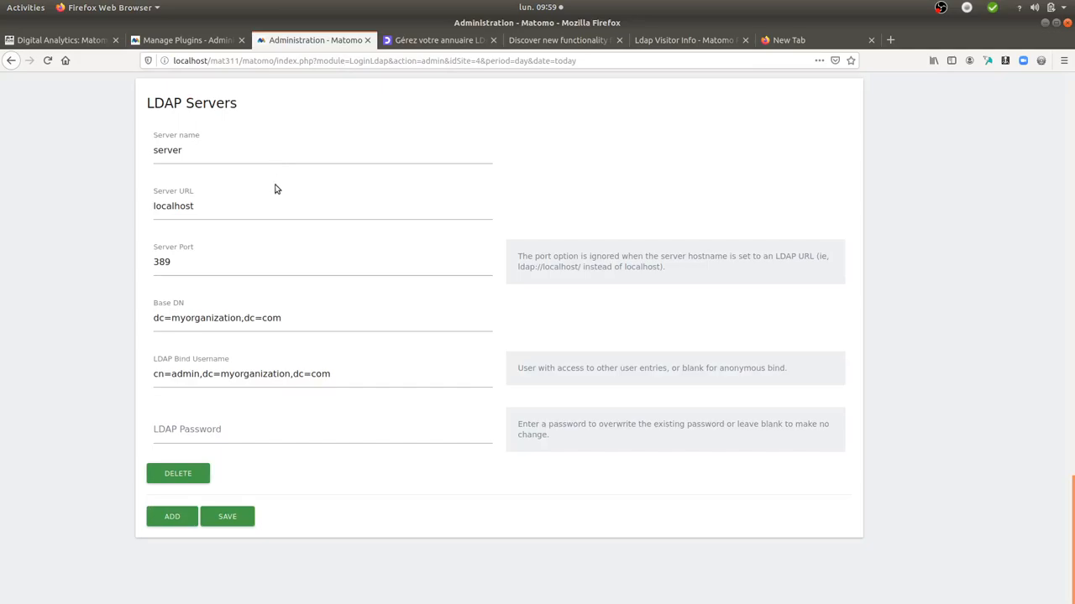
scroll(down, 3)
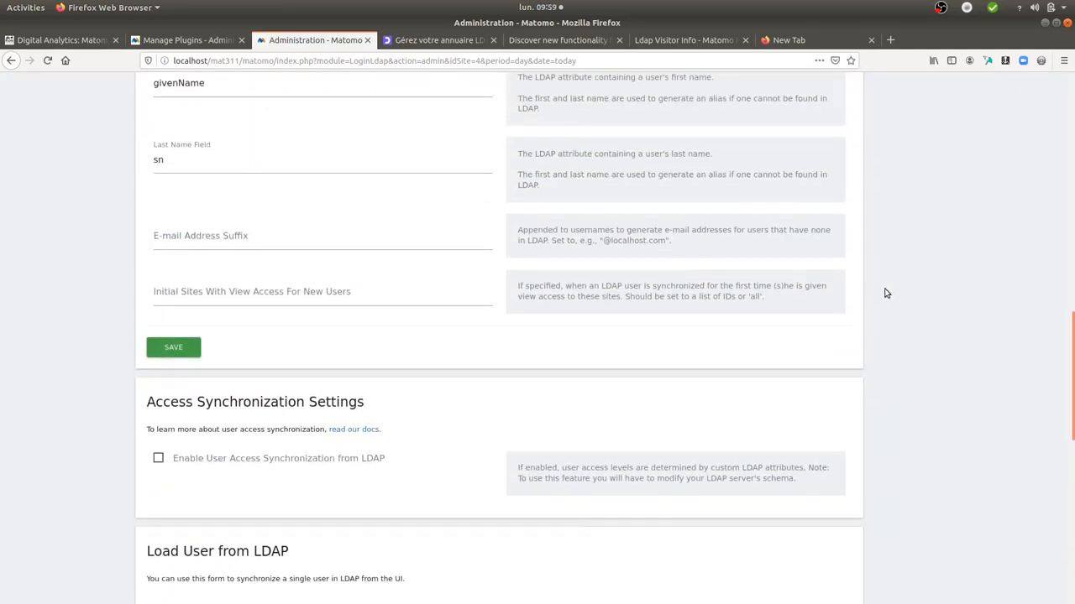
scroll(up, 3)
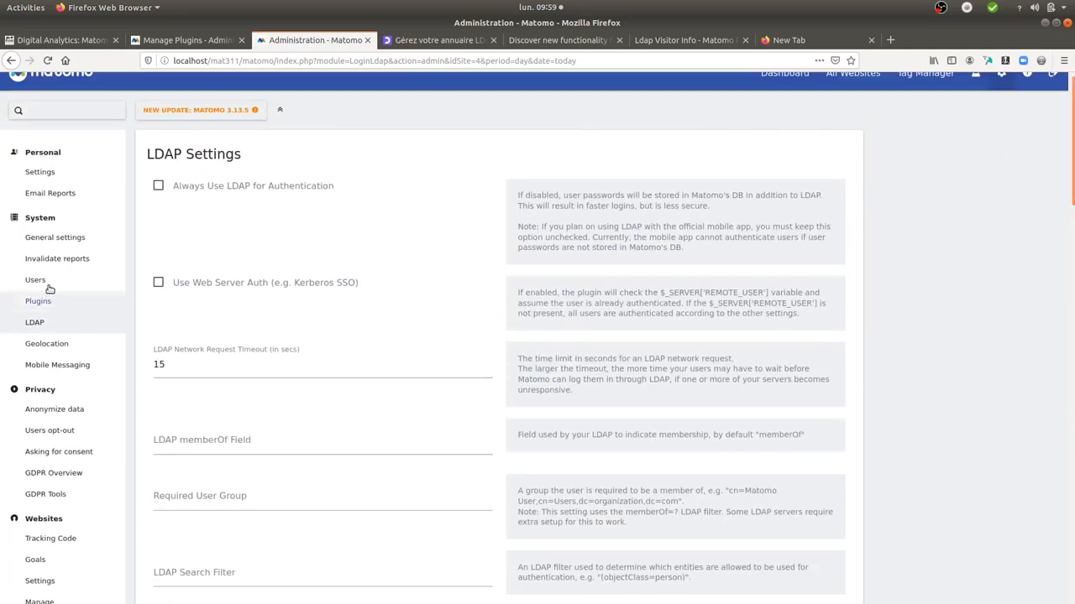
click(38, 300)
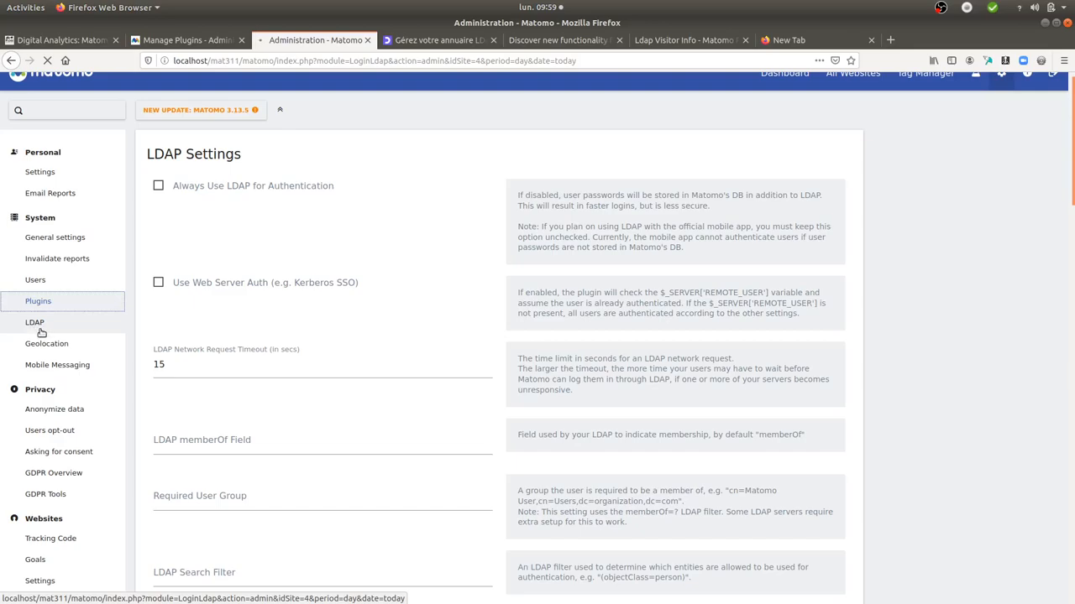
click(38, 318)
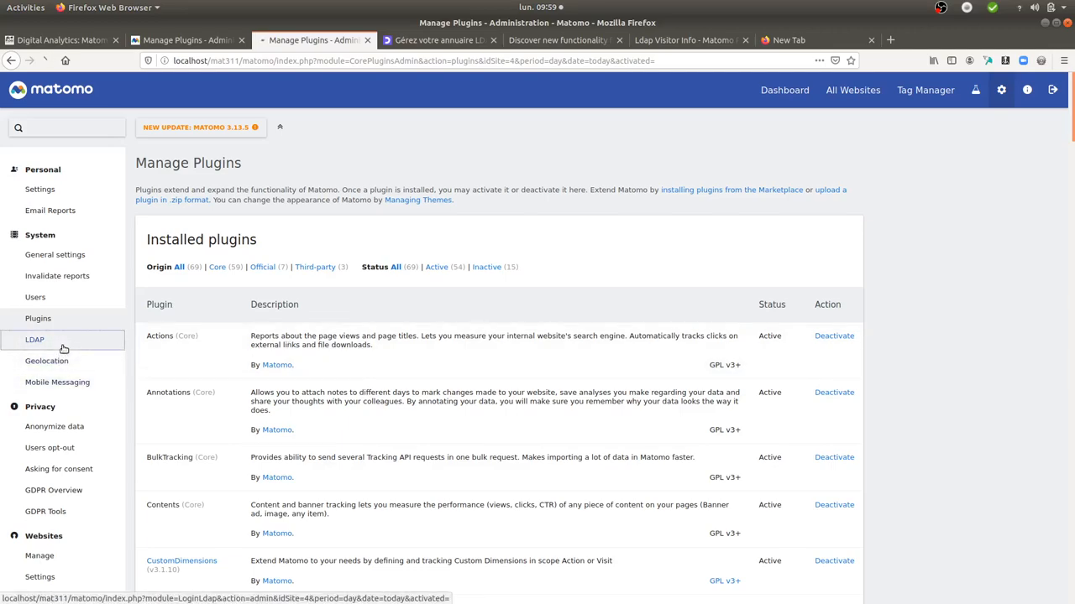
click(34, 339)
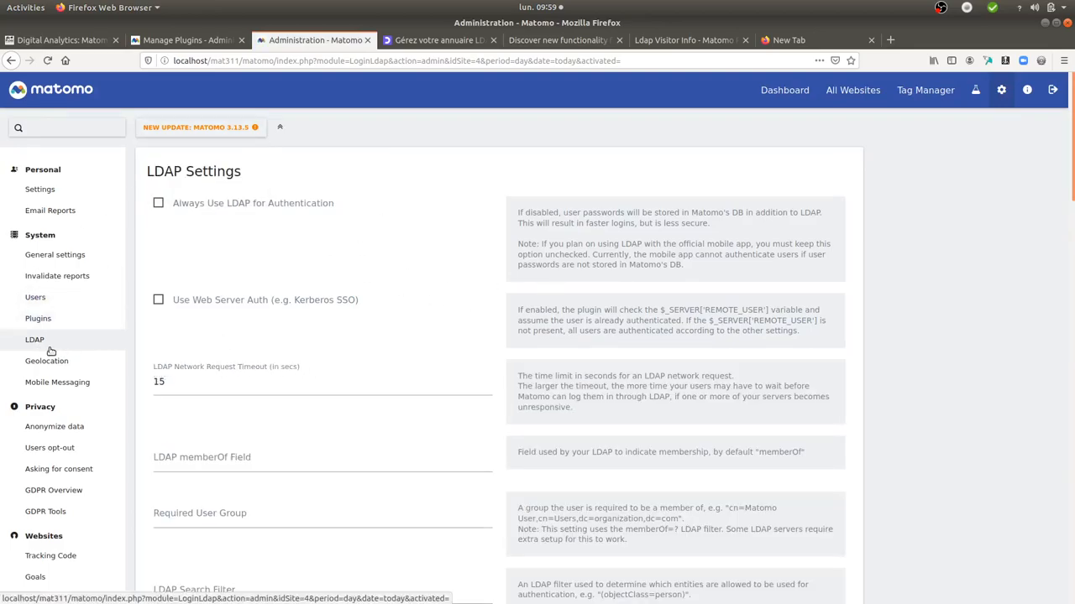
scroll(down, 3)
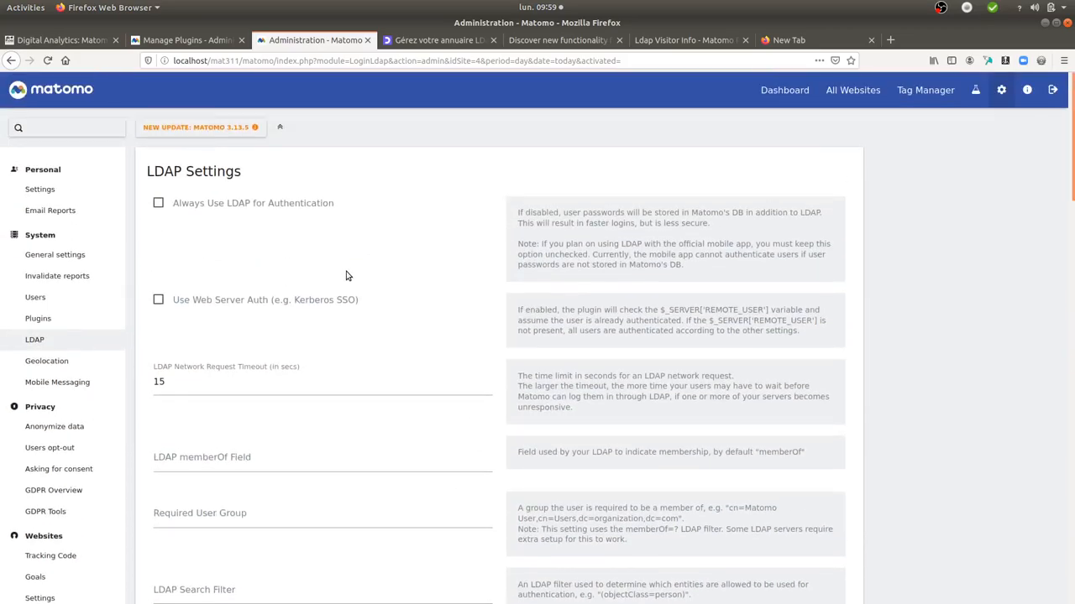
mouse_move(341, 355)
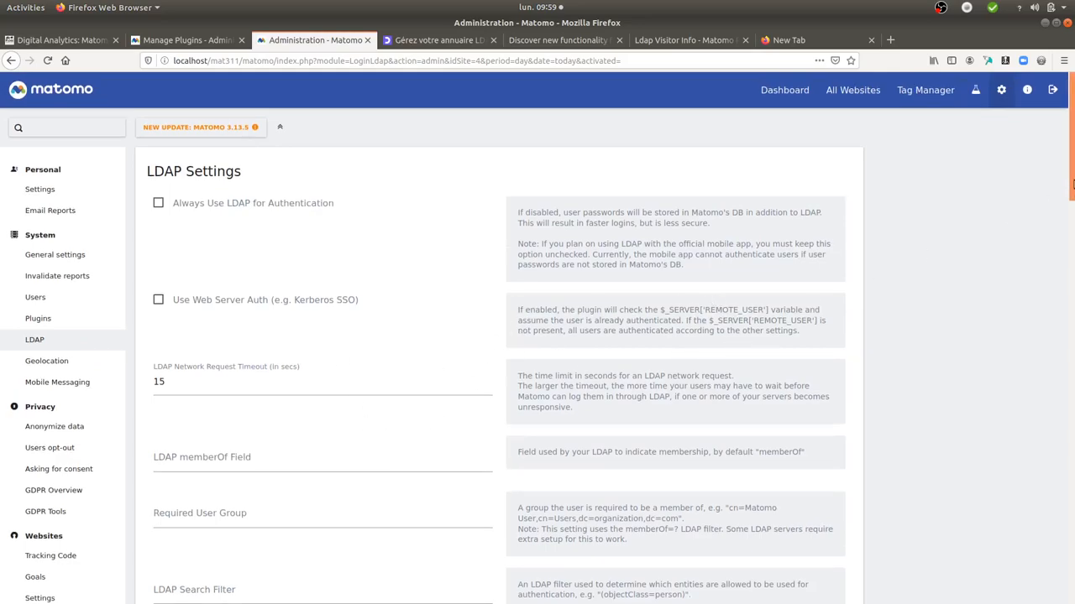
scroll(down, 3)
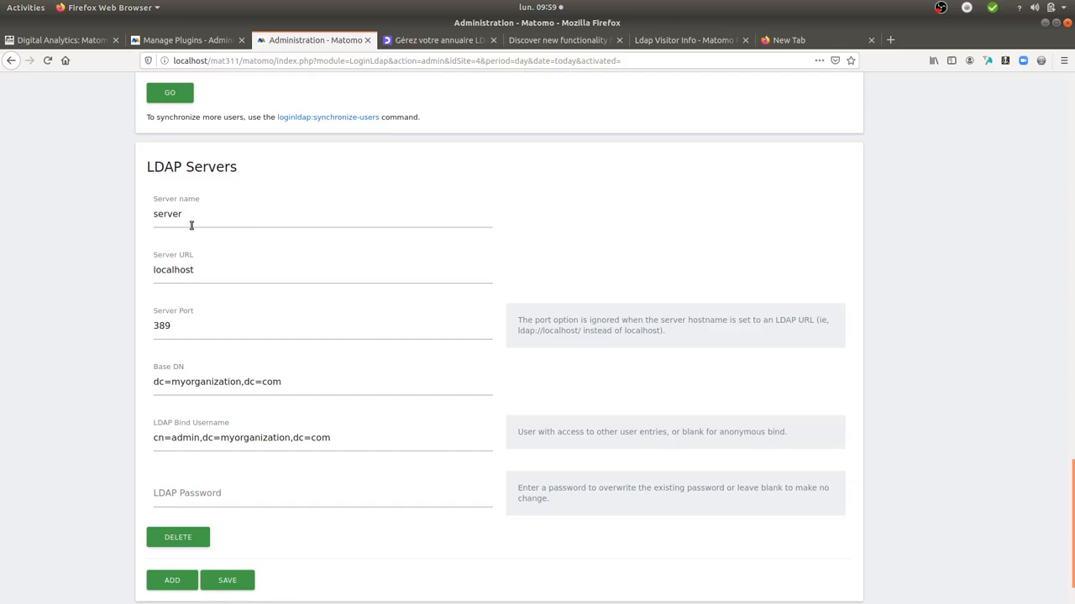
double_click(167, 213)
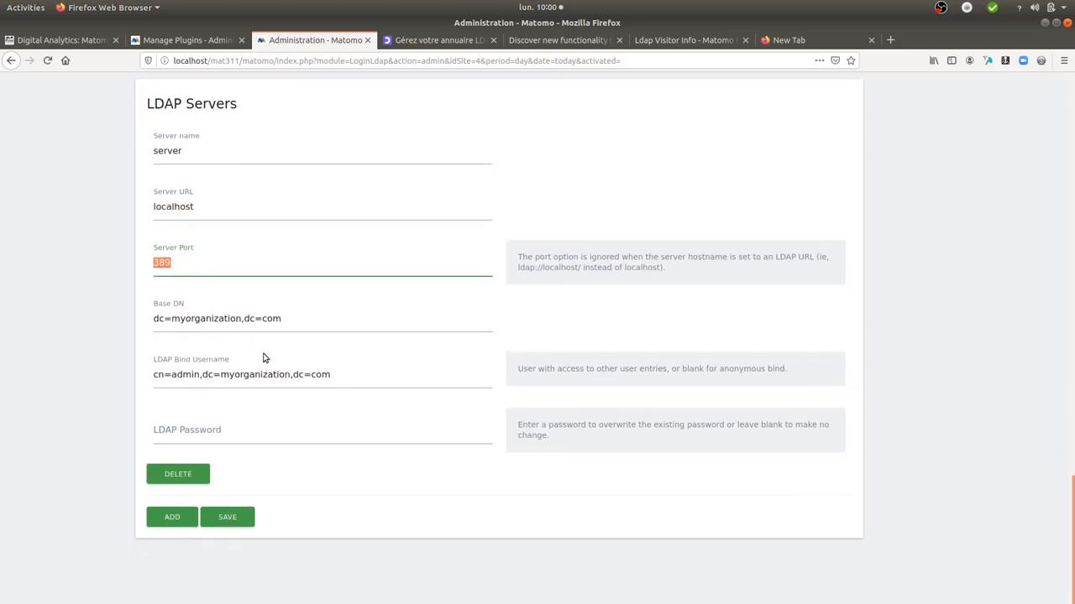
triple_click(216, 318)
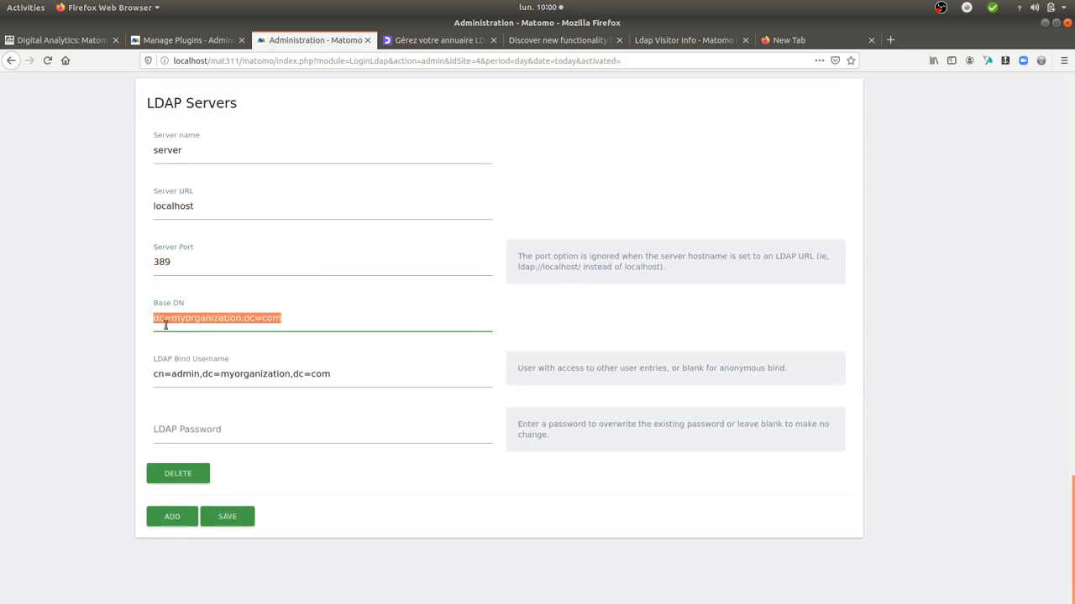
mouse_move(283, 410)
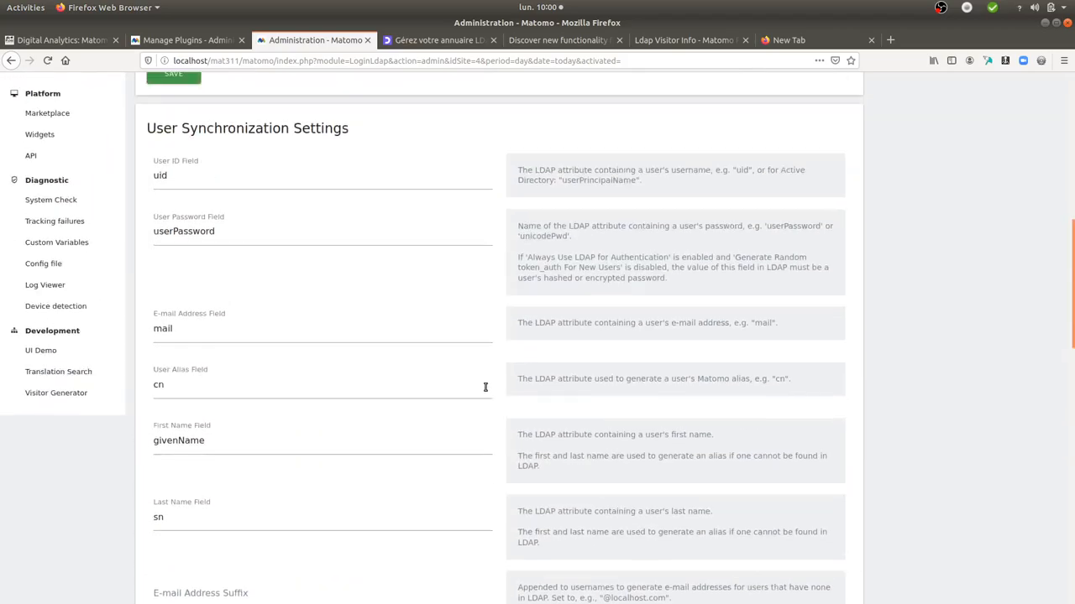
Fill the LDAP Search Filter from the example, change it to objectClass=inetOrgPerson, and test
scroll(up, 3)
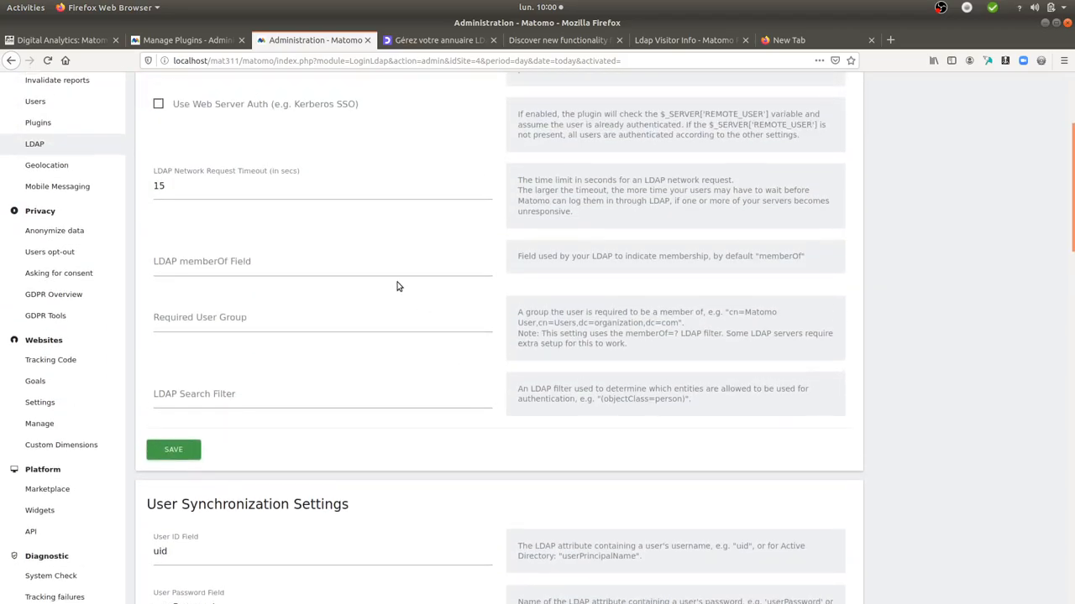
scroll(down, 3)
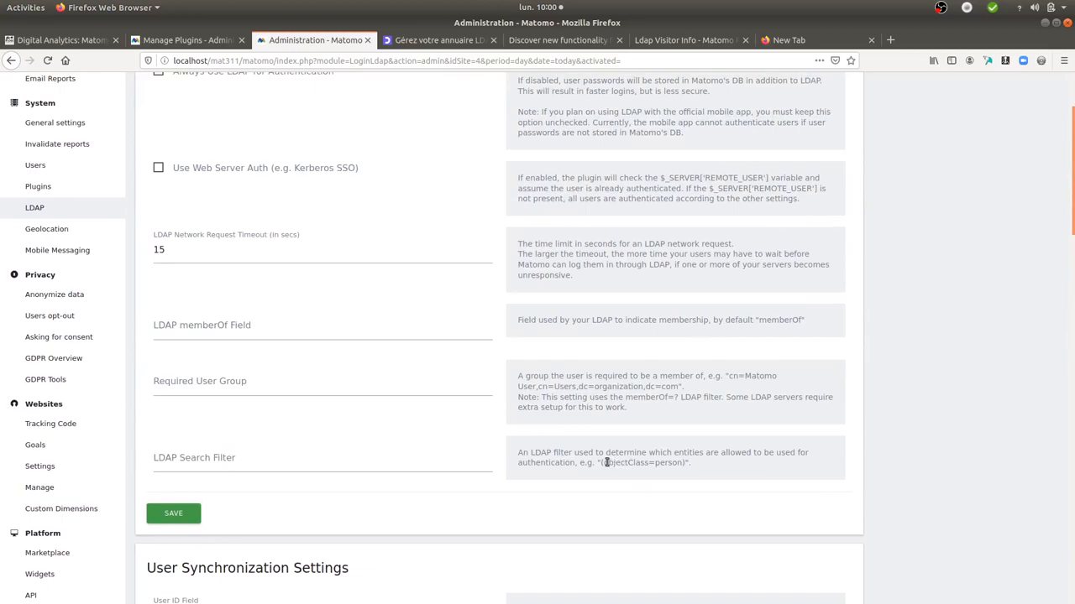
double_click(642, 463)
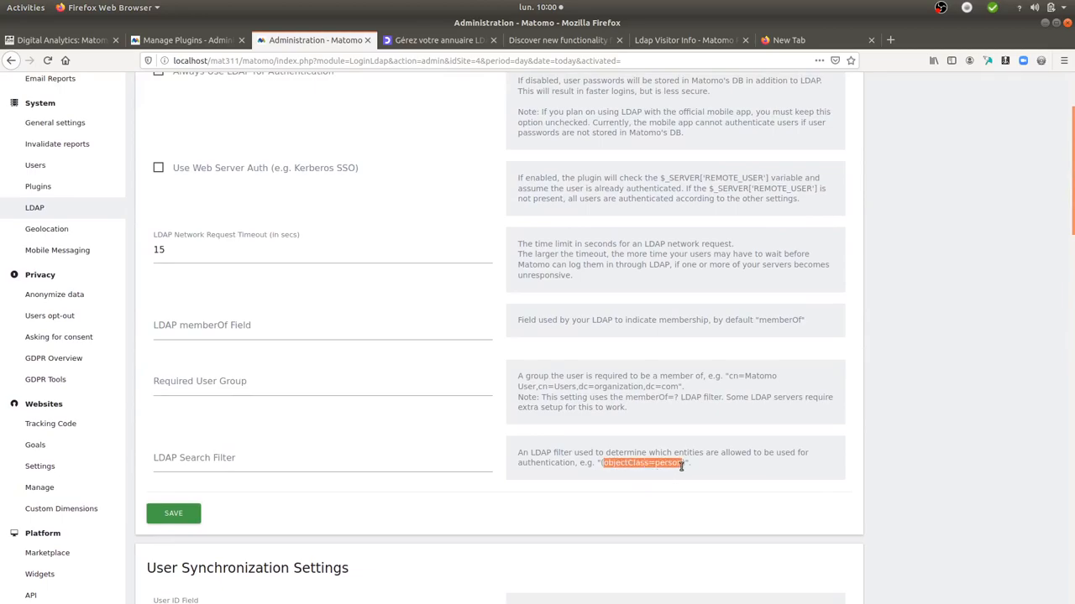
click(323, 458)
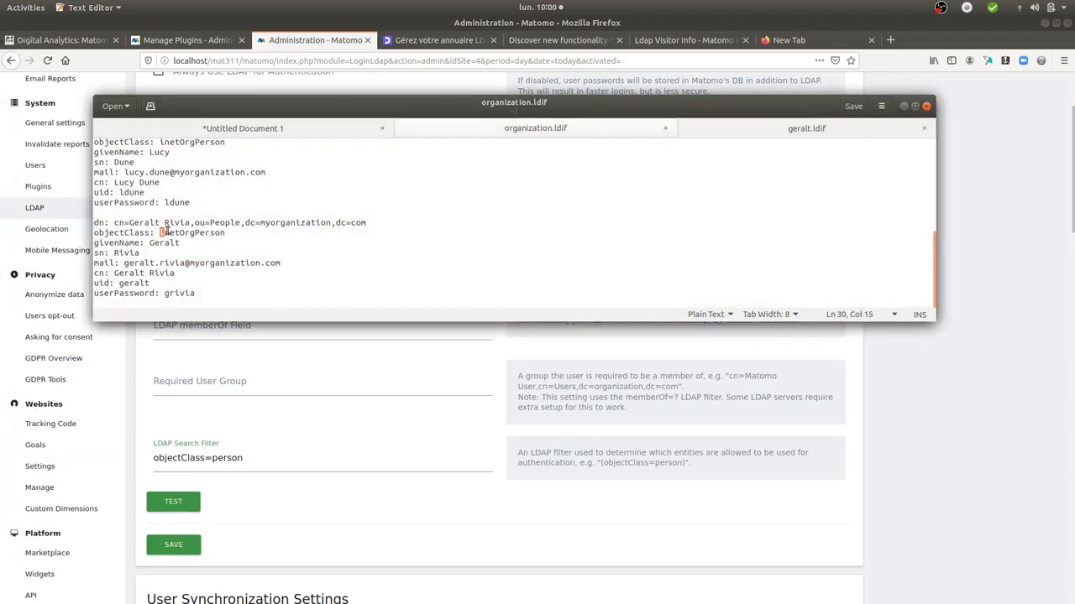
double_click(192, 232)
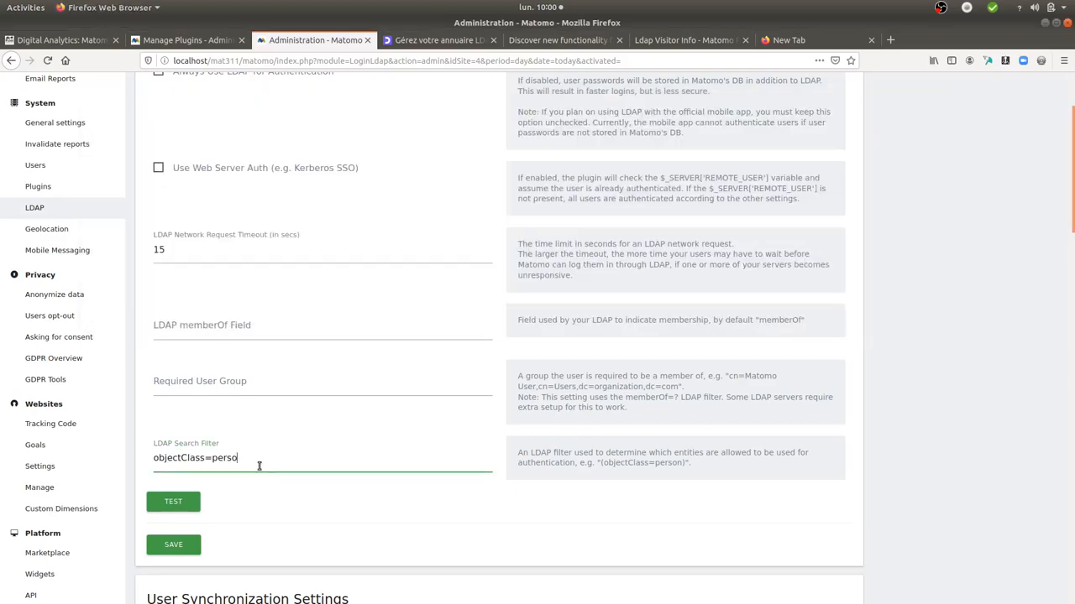
text(inetOrgPerson)
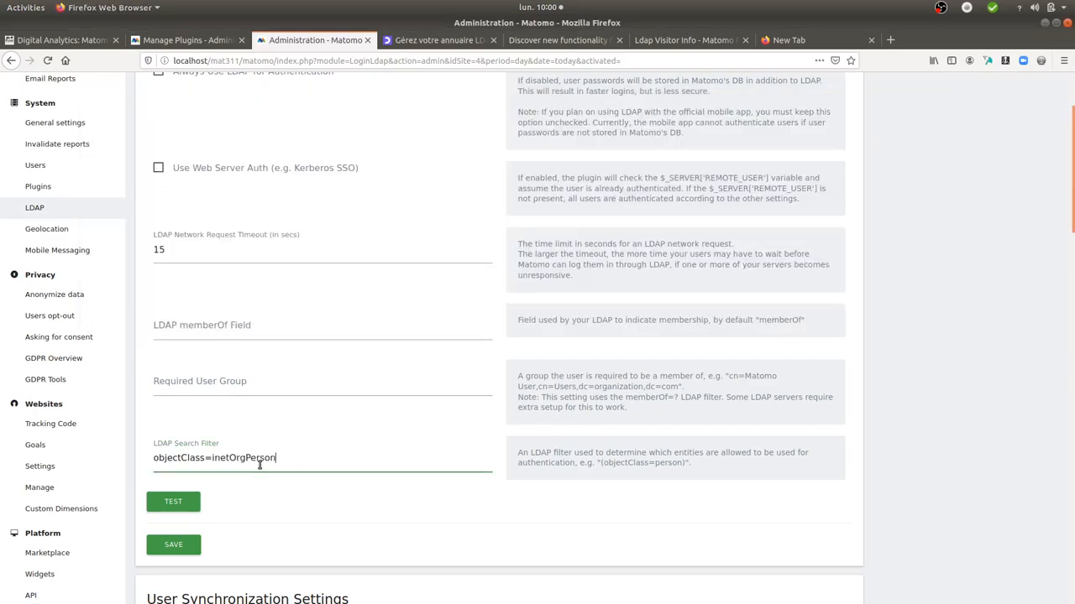
click(173, 501)
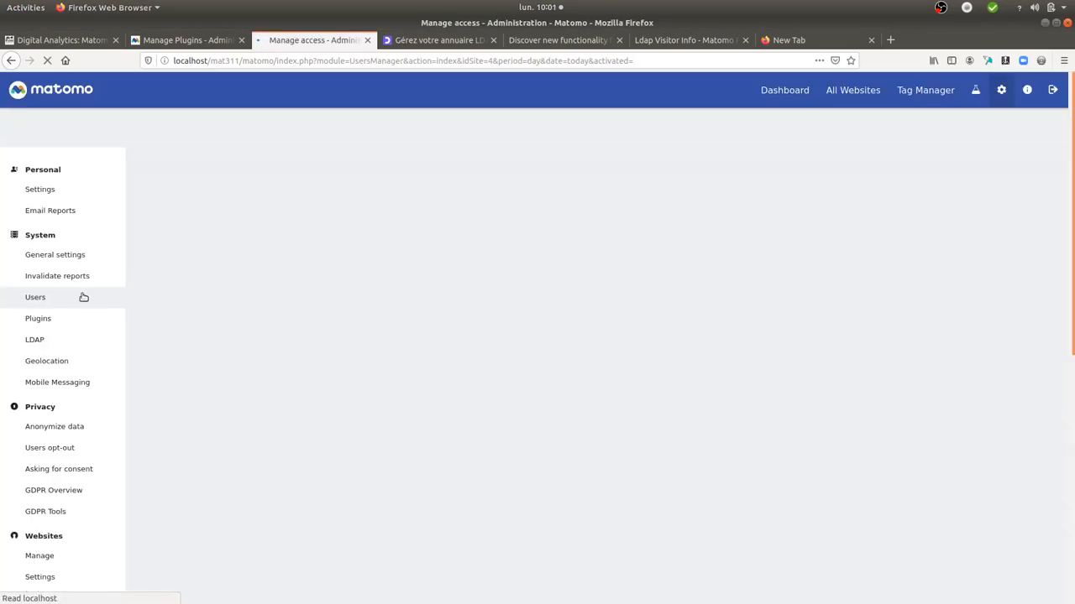
Open Matomo's Users list showing six users: anonymous, edi, jdoe, ldune, ronan, root
click(35, 297)
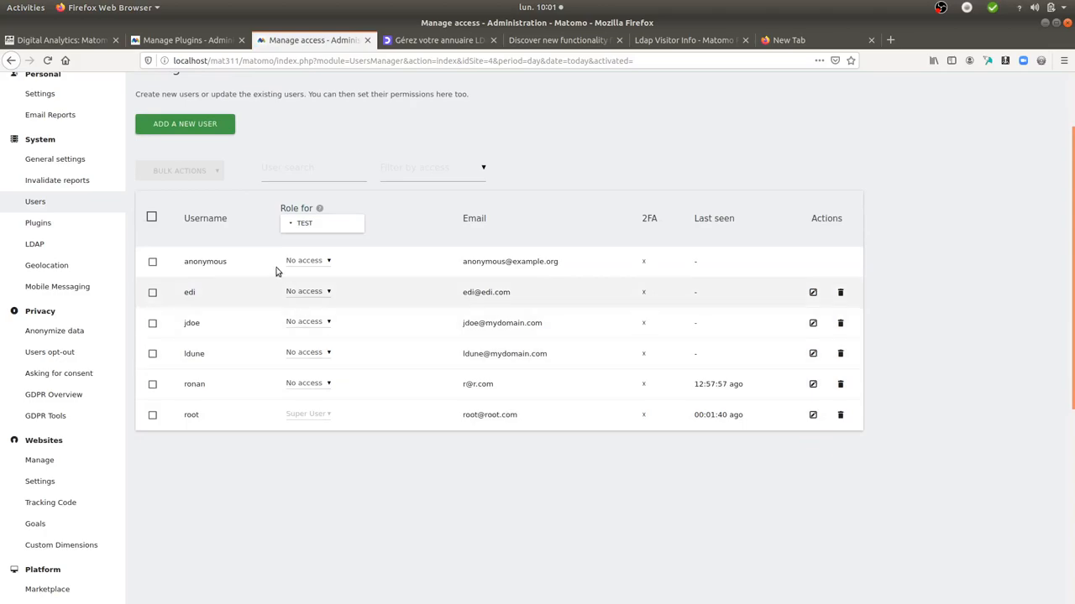
mouse_move(208, 312)
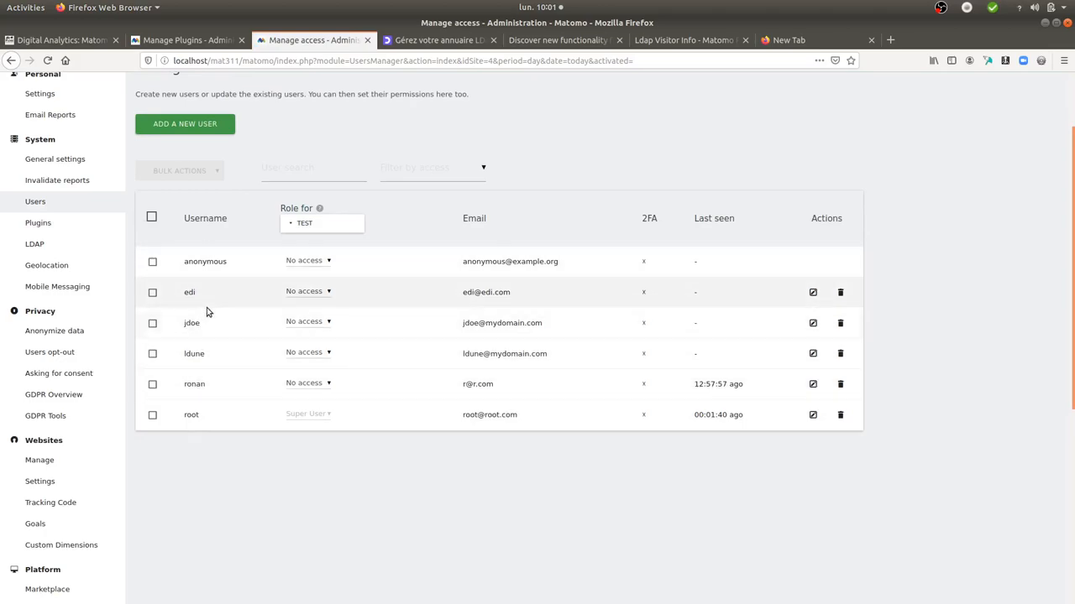
mouse_move(242, 336)
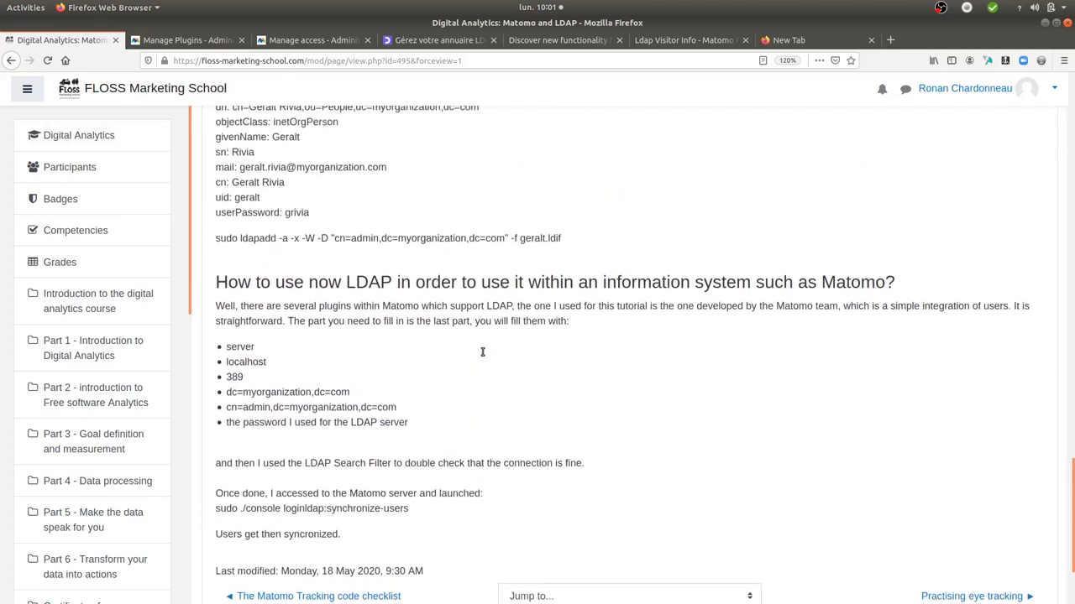
Scroll the lesson to the loginldap synchronize-users command and clear its highlight
scroll(down, 3)
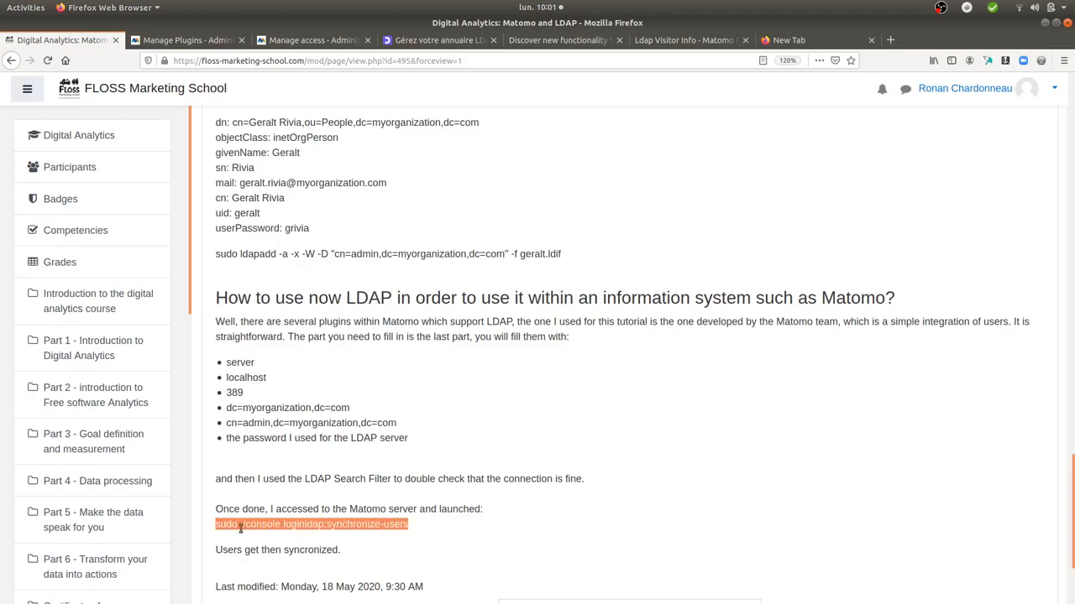
click(295, 523)
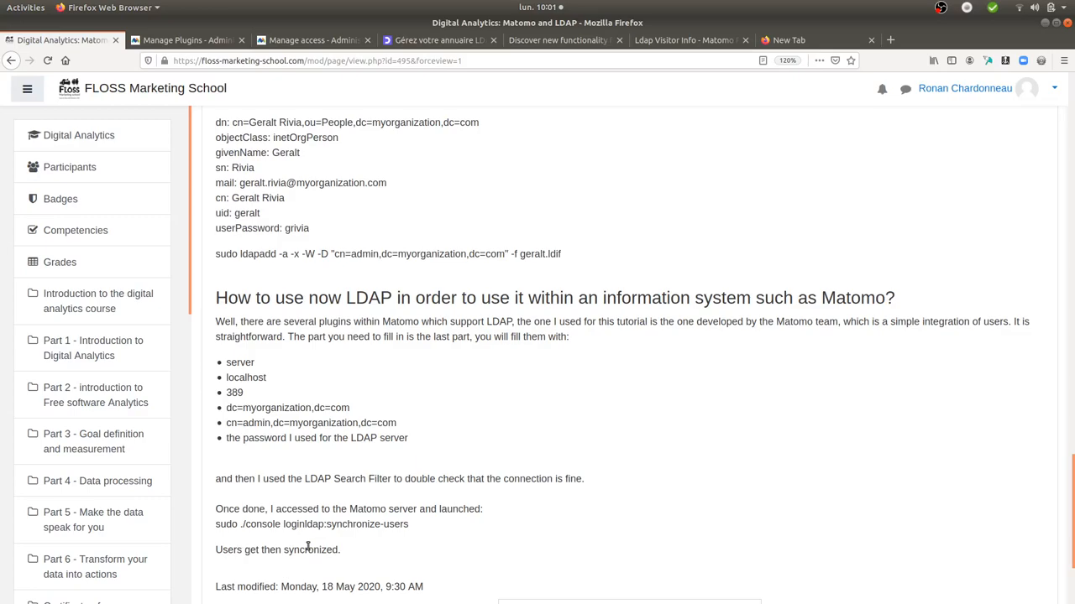
mouse_move(308, 548)
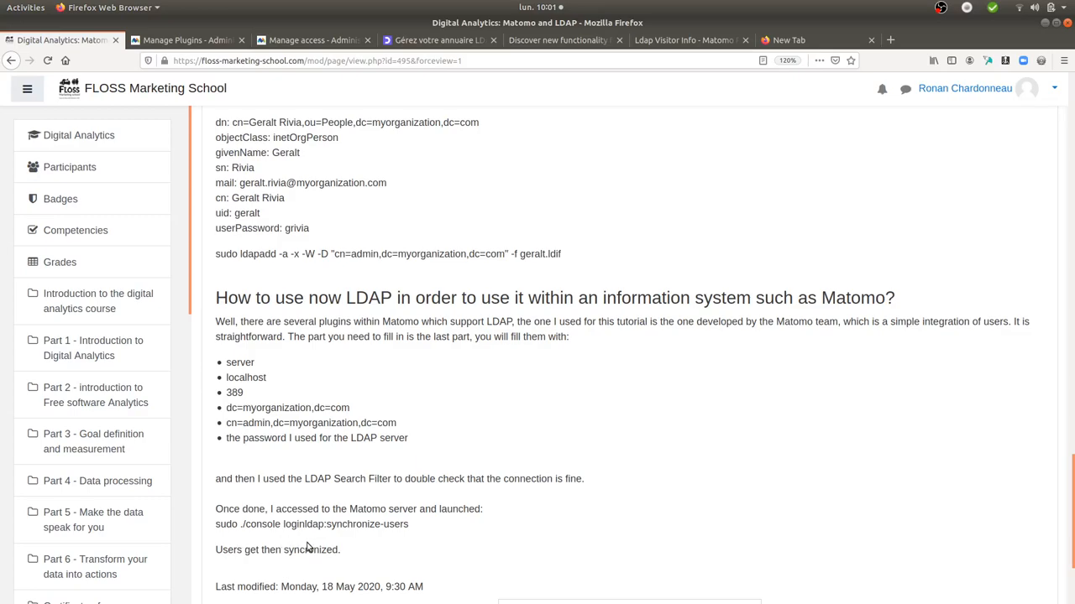
mouse_move(353, 466)
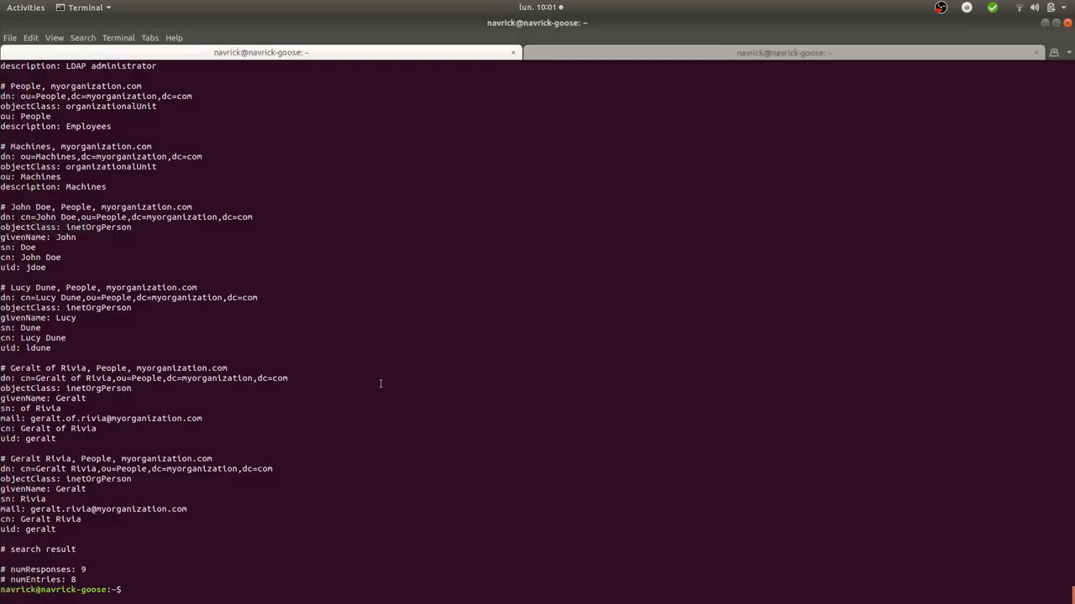
Move the terminal into /var/www/html/mat311/matomo and list its contents
text(cd /var/)
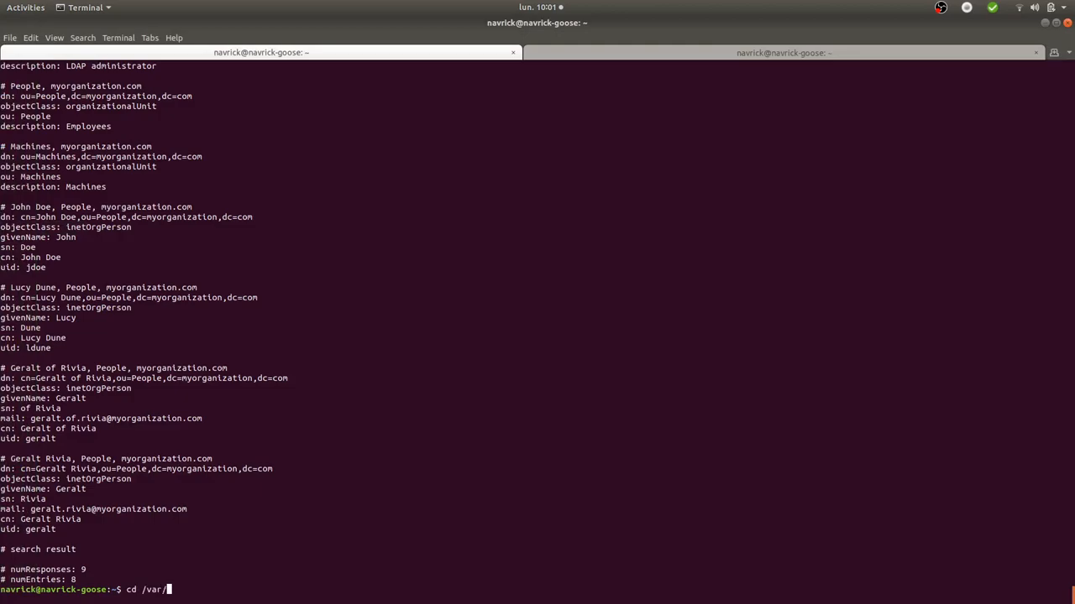
text(w)
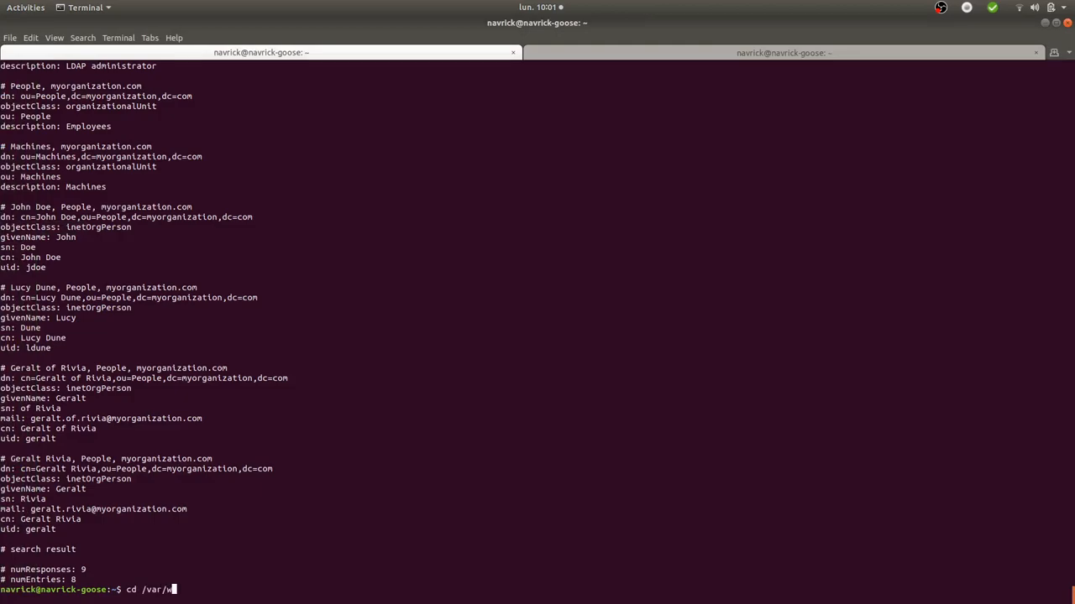
text(ww/)
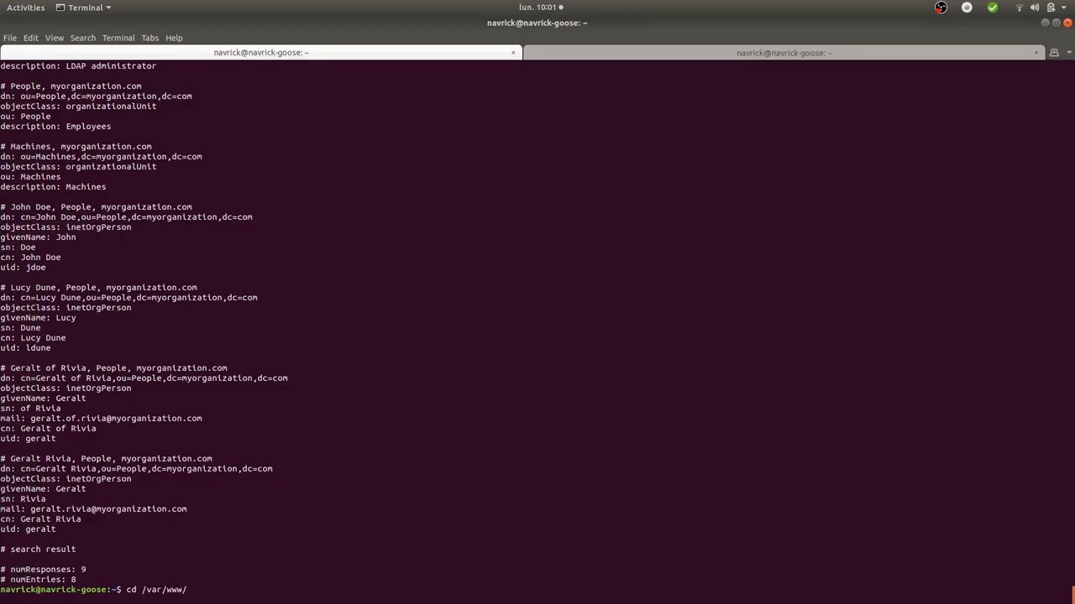
text(html/ma)
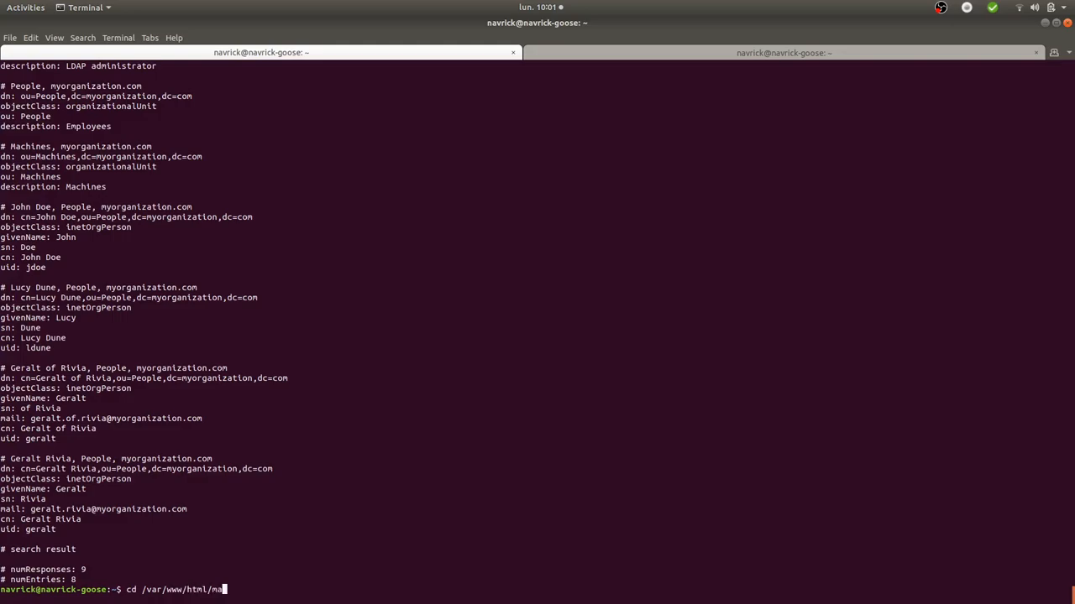
text(t31)
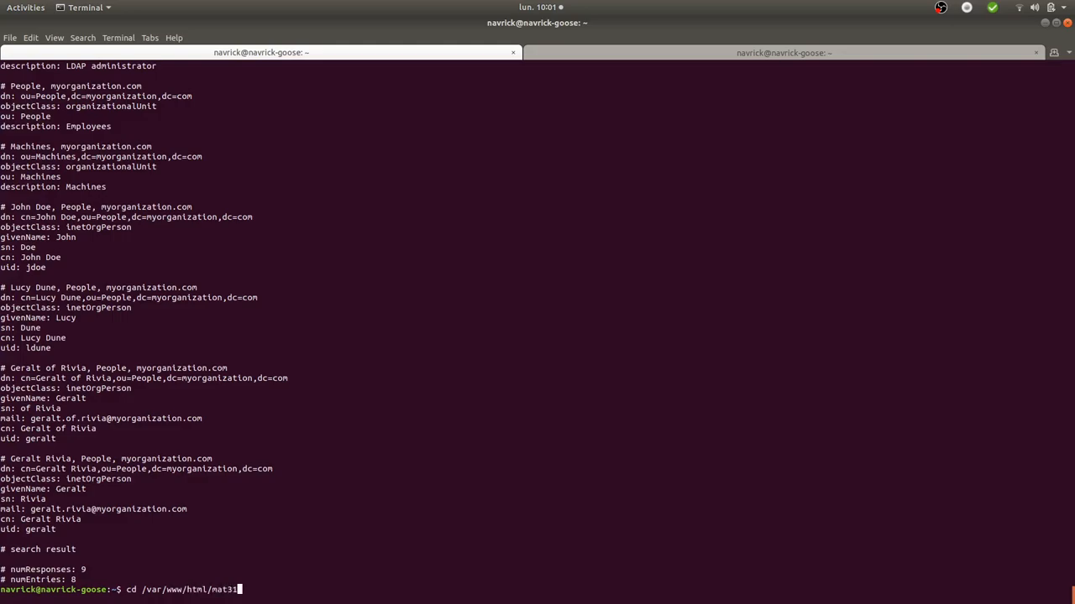
text(1/matomo/)
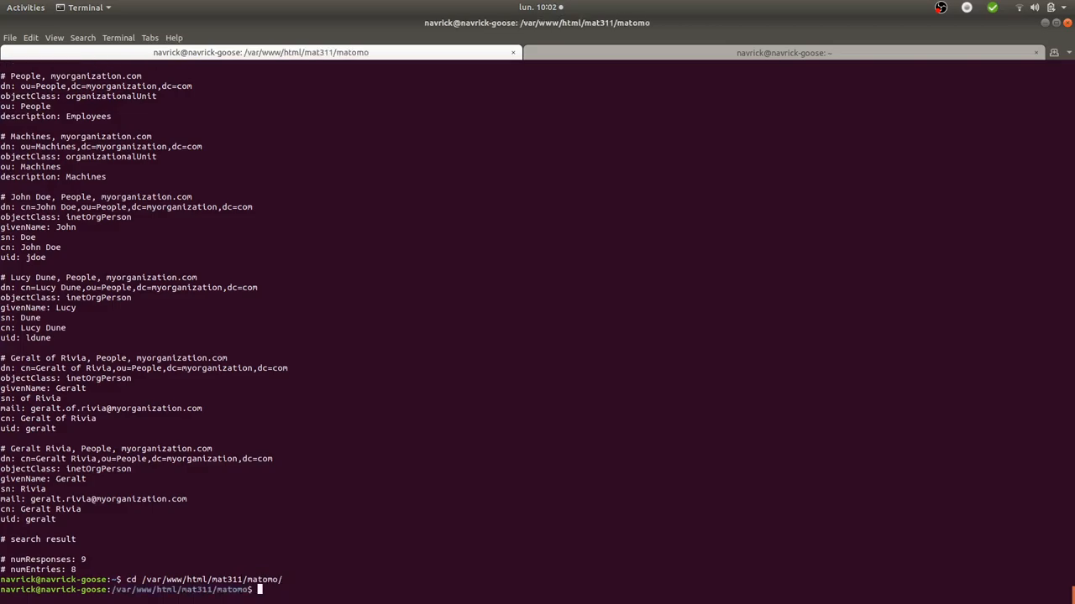
text(ls)
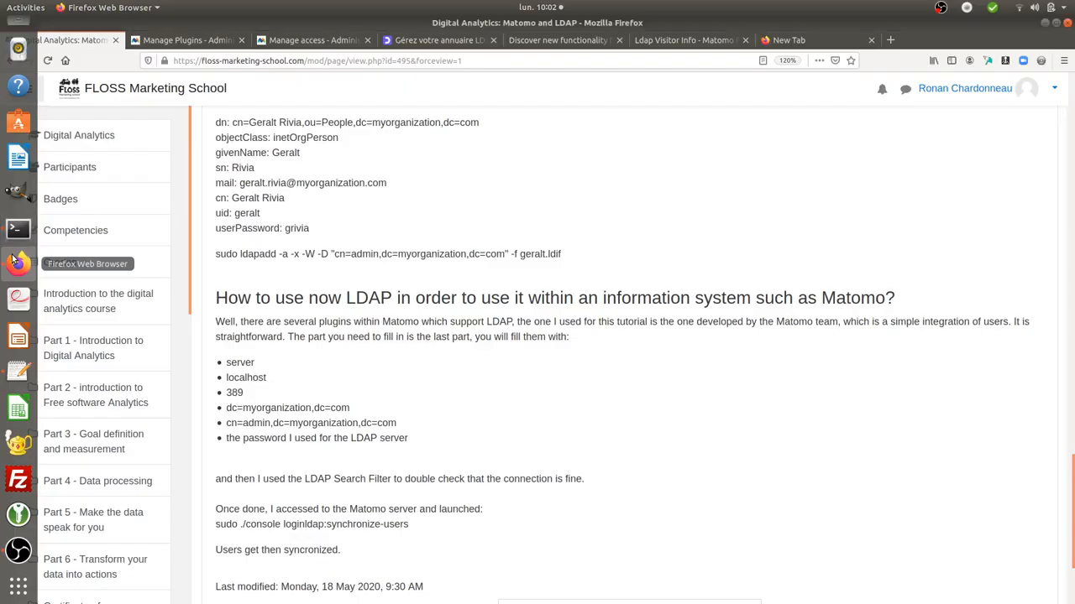
Return to Matomo plugin administration and open the Users list to find geralt
click(185, 39)
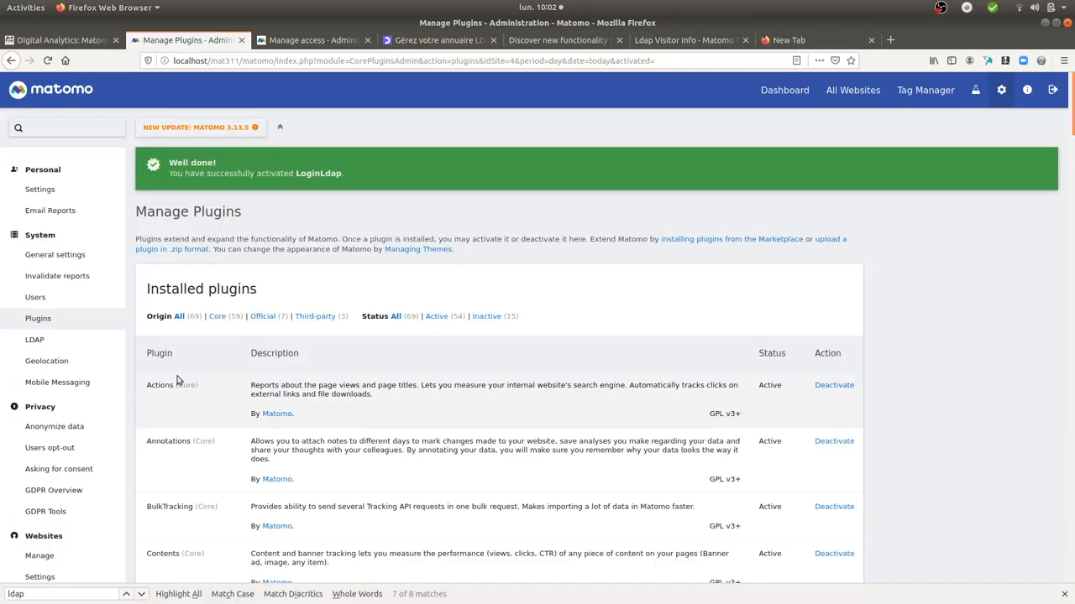
click(34, 297)
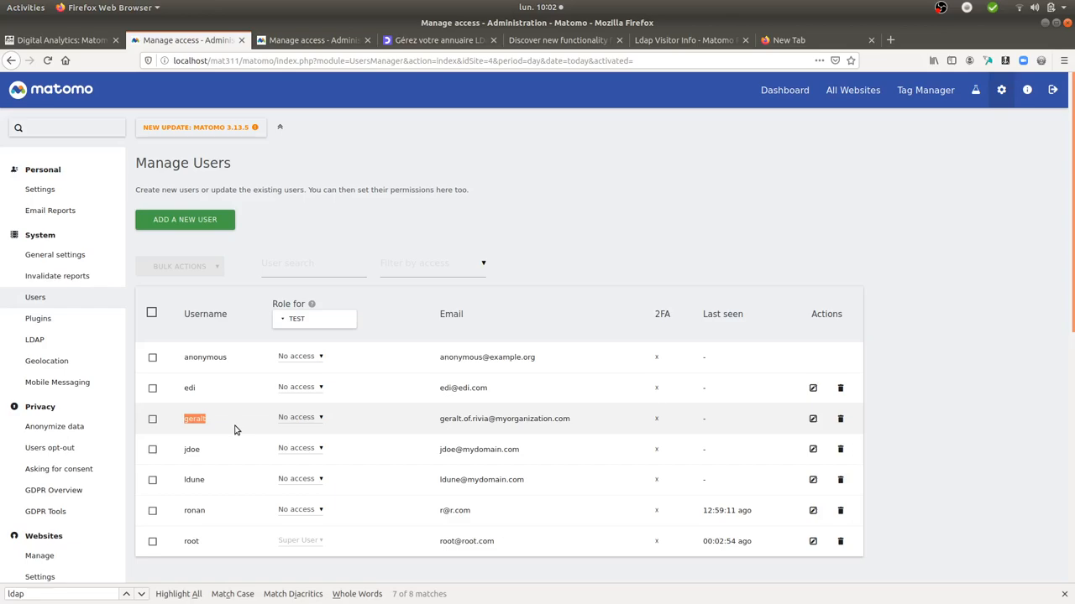
mouse_move(399, 428)
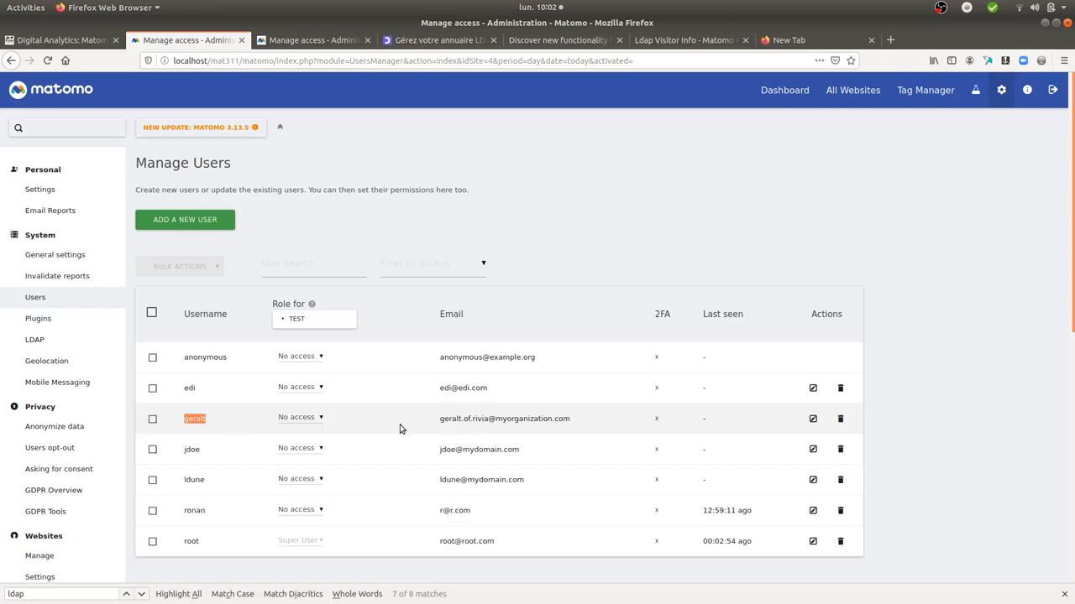
mouse_move(686, 242)
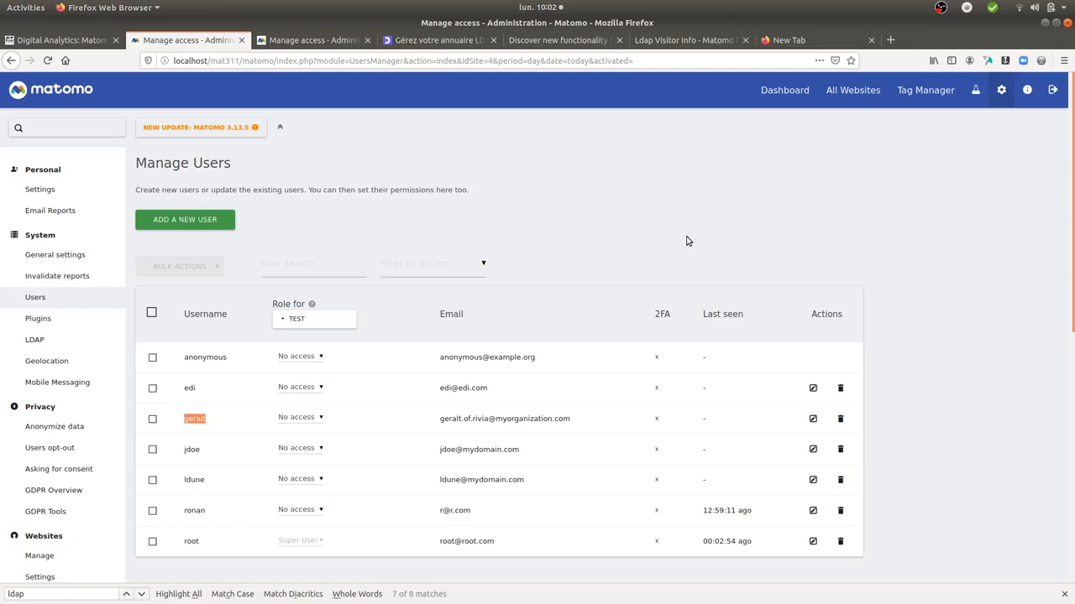
mouse_move(914, 160)
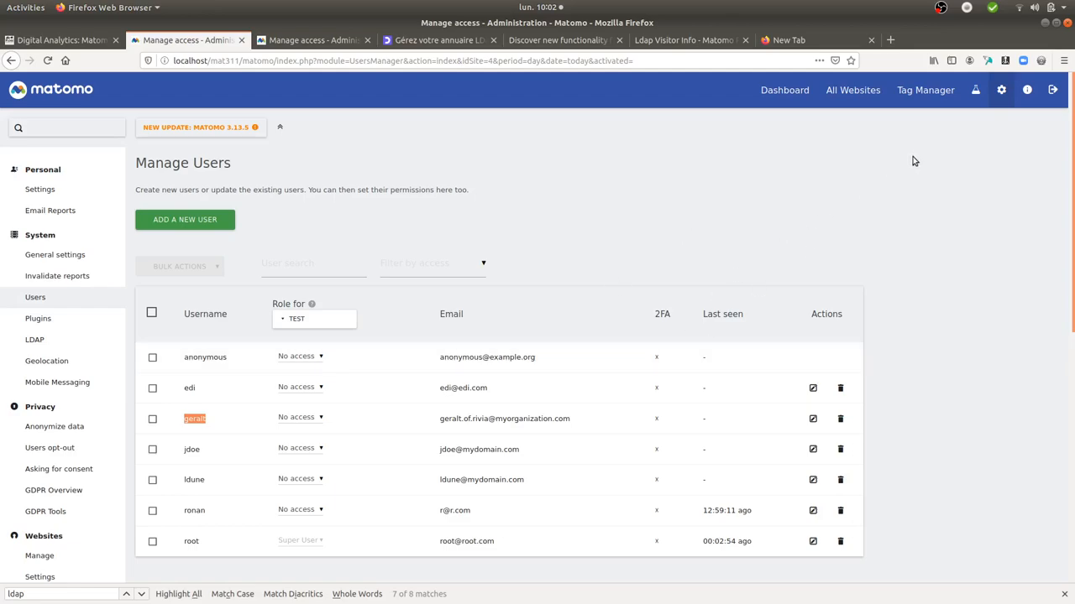
mouse_move(545, 298)
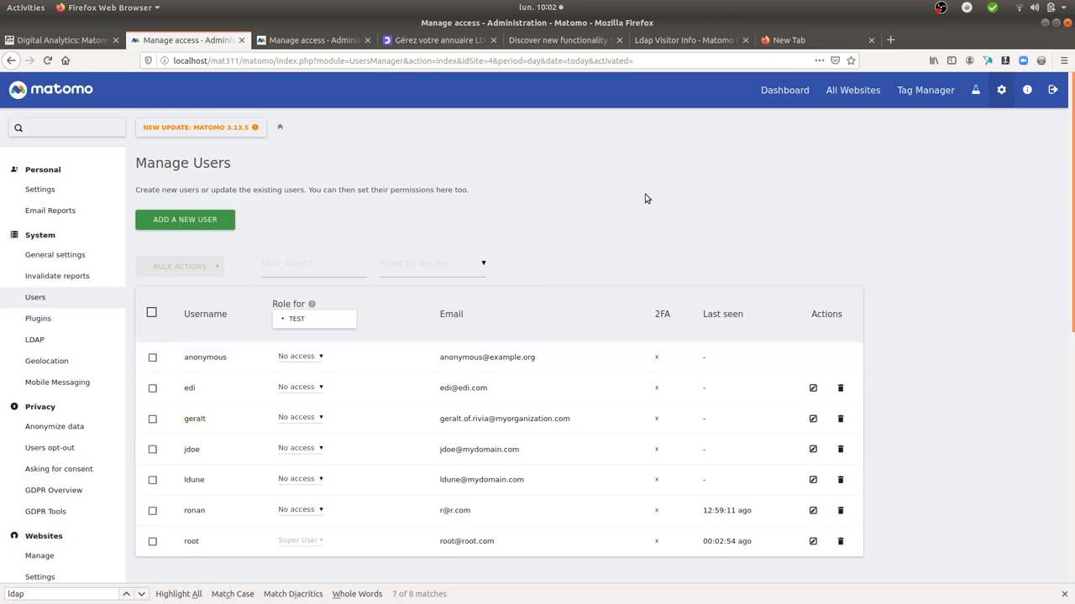
mouse_move(412, 290)
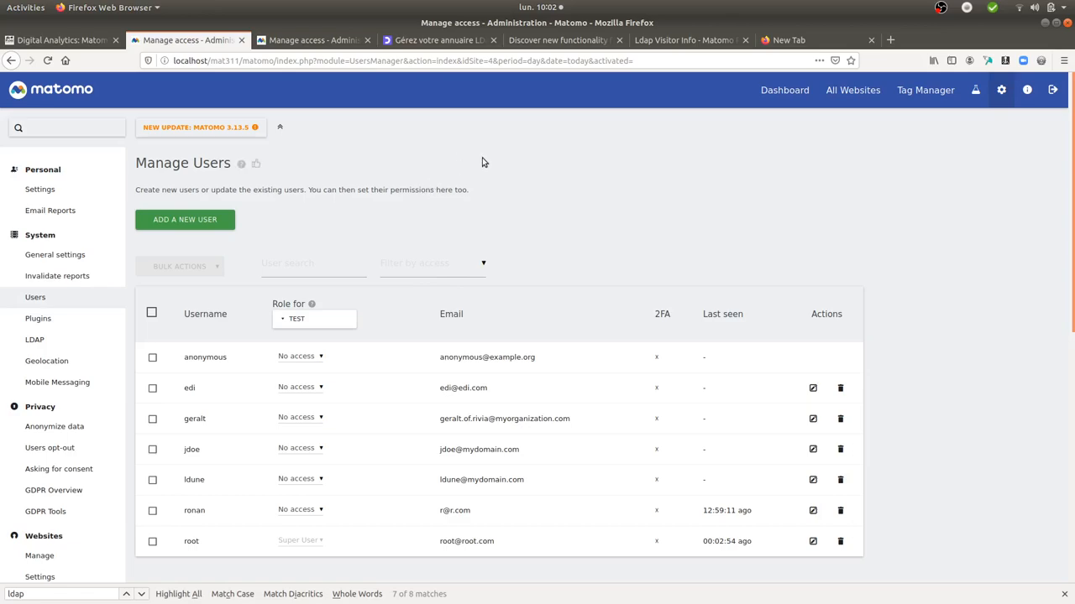
View the Ldap Visitor Info plugin's preview of an LDAP-enriched visitor profile
click(684, 39)
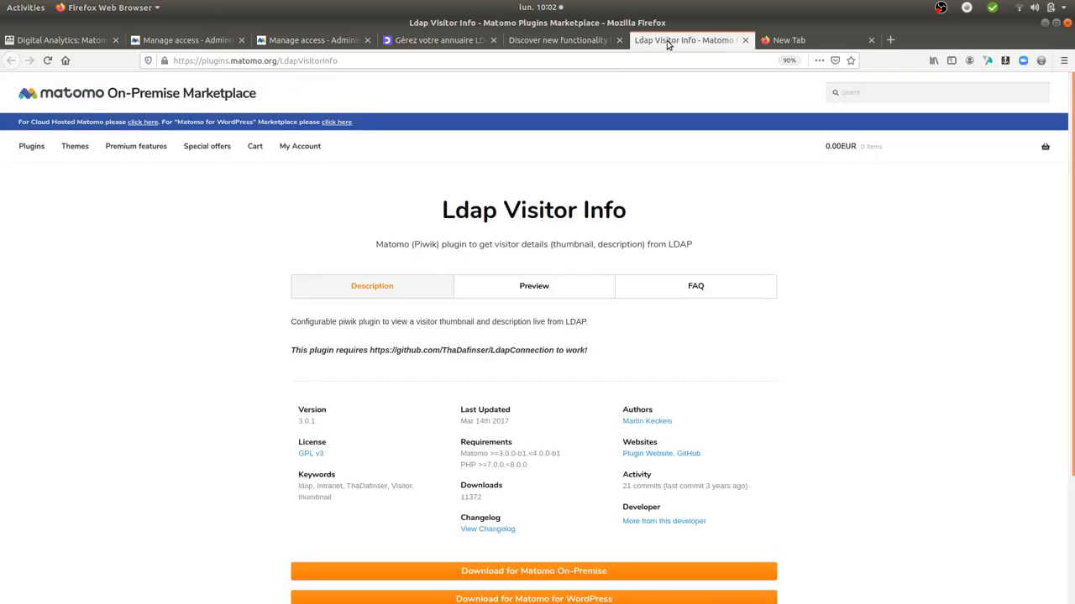
mouse_move(291, 446)
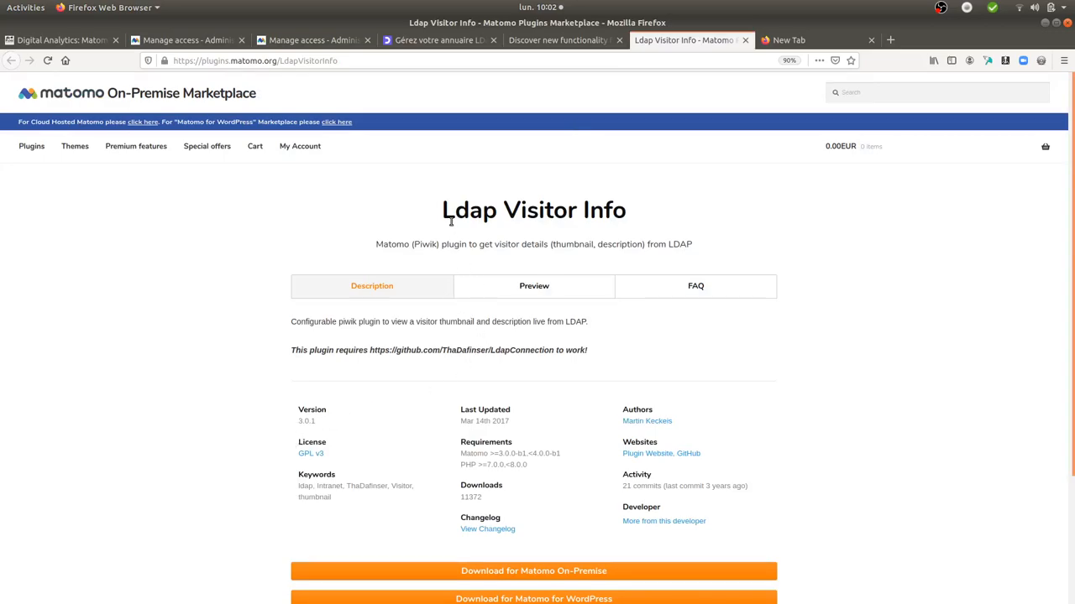
mouse_move(448, 216)
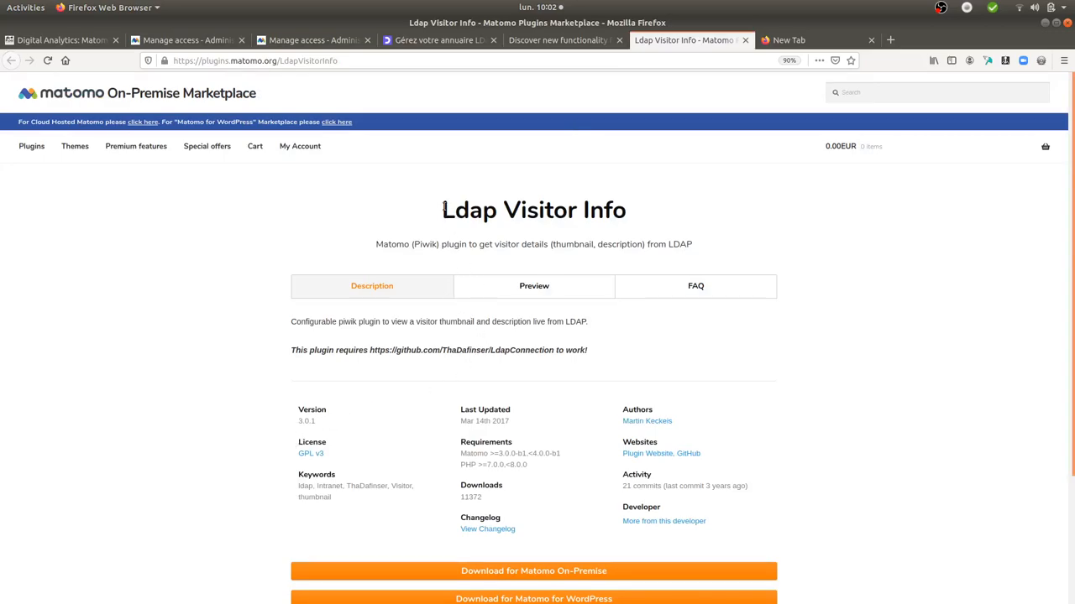
click(534, 286)
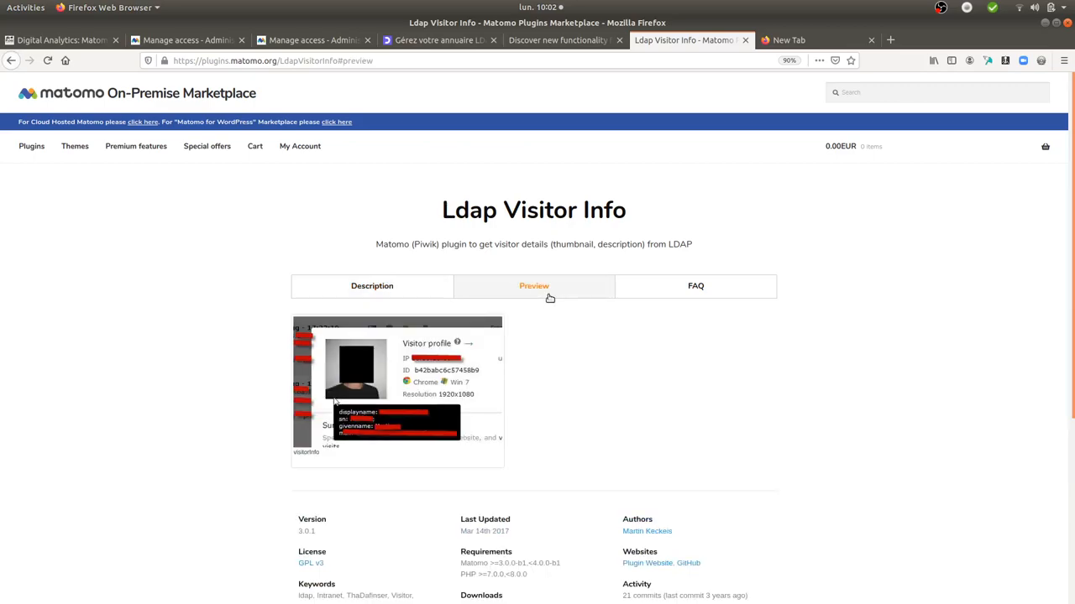
scroll(down, 3)
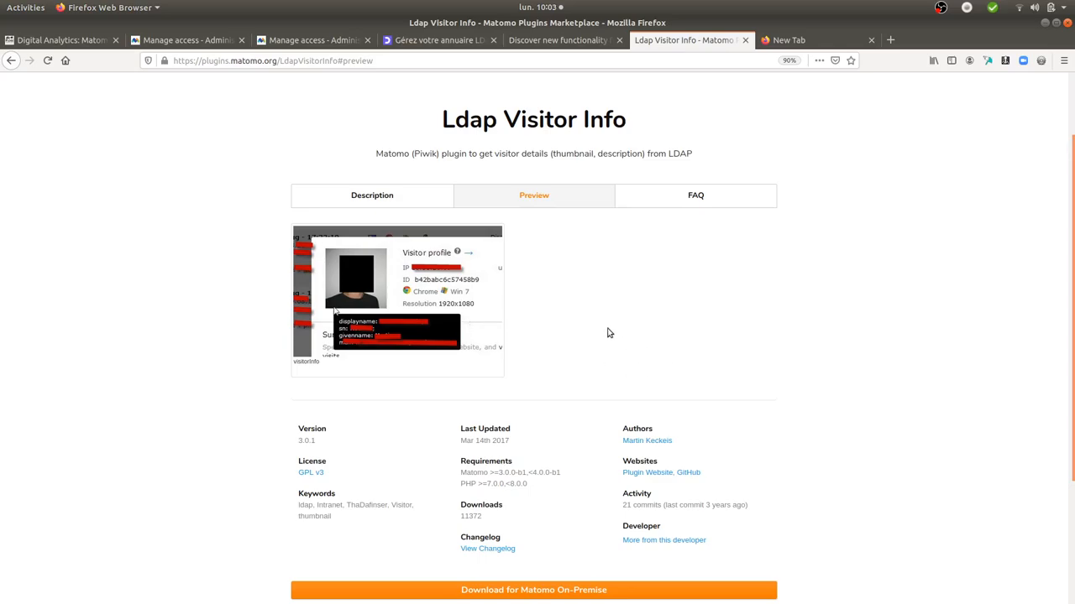
mouse_move(435, 374)
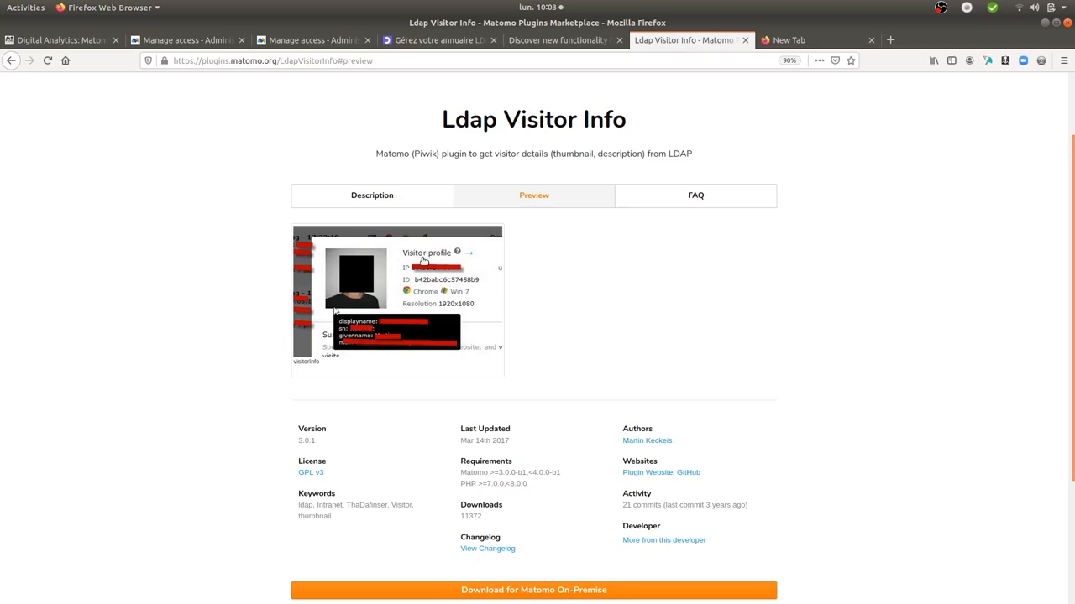
mouse_move(411, 369)
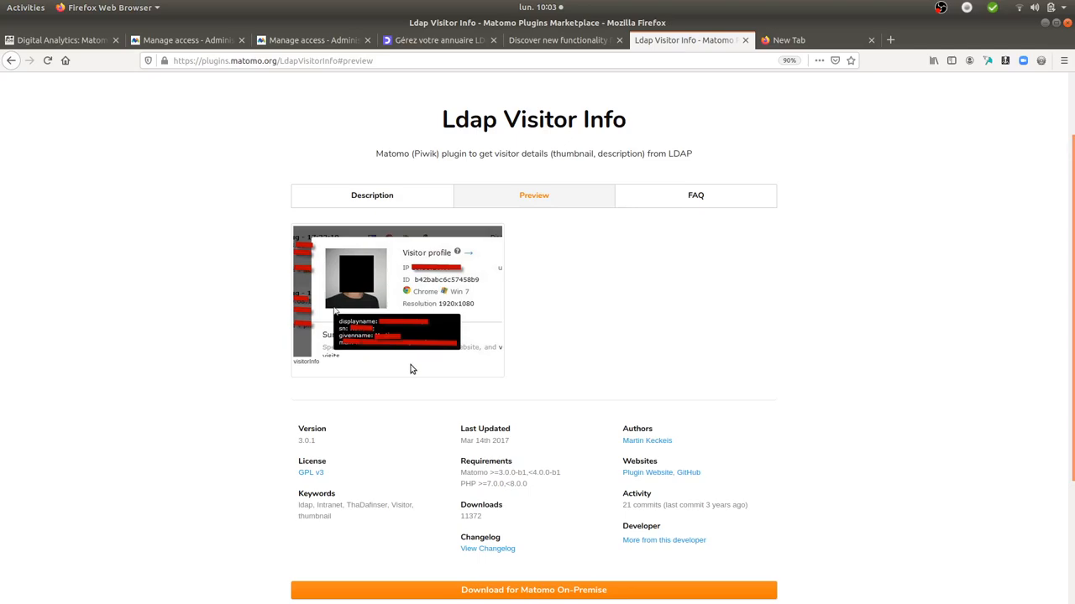
mouse_move(476, 392)
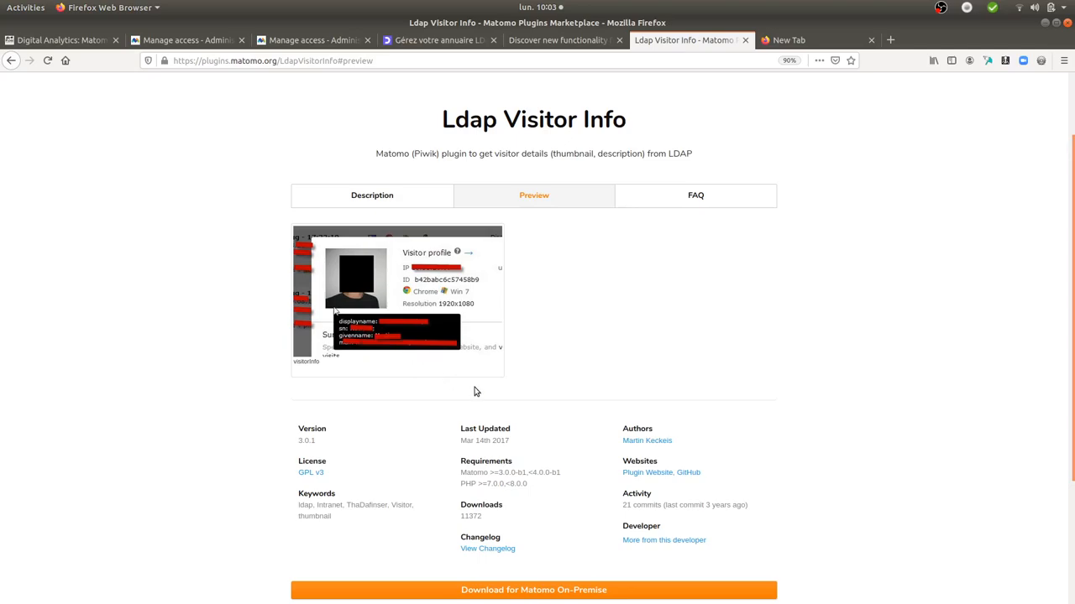
mouse_move(504, 371)
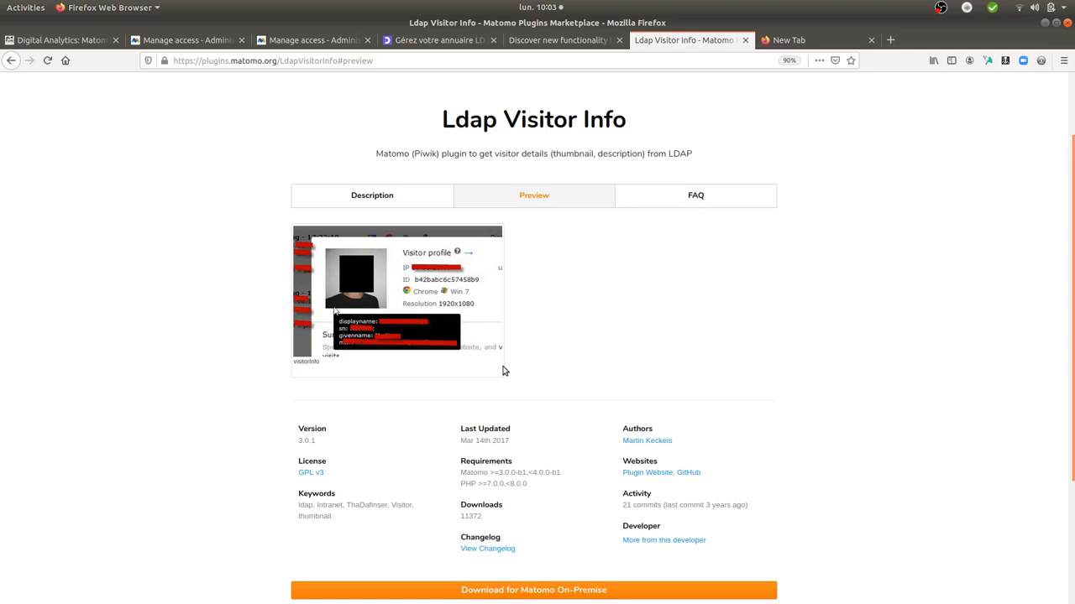
mouse_move(501, 370)
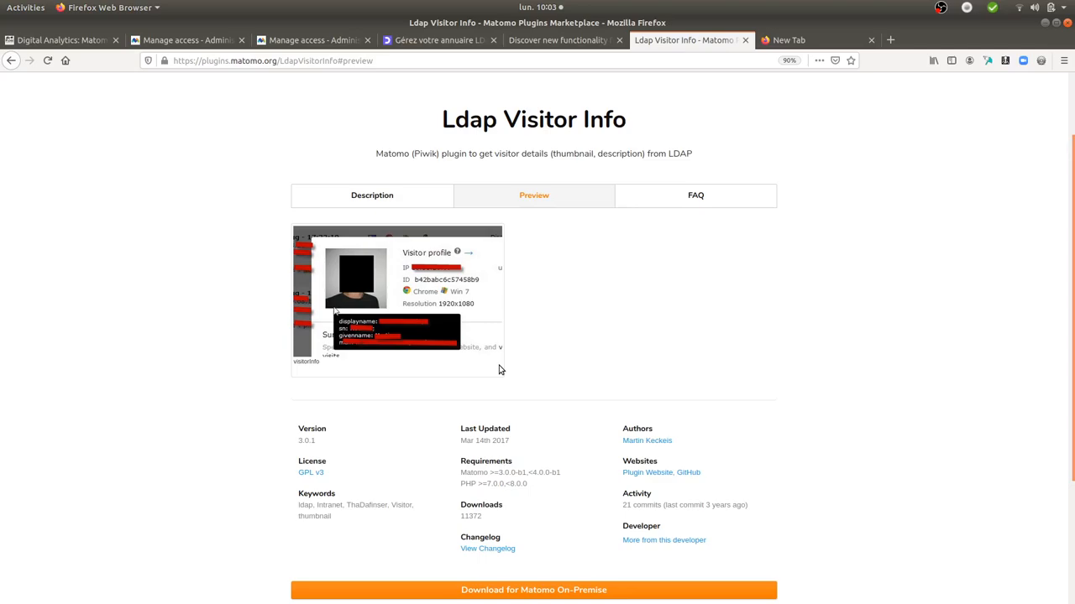
mouse_move(494, 373)
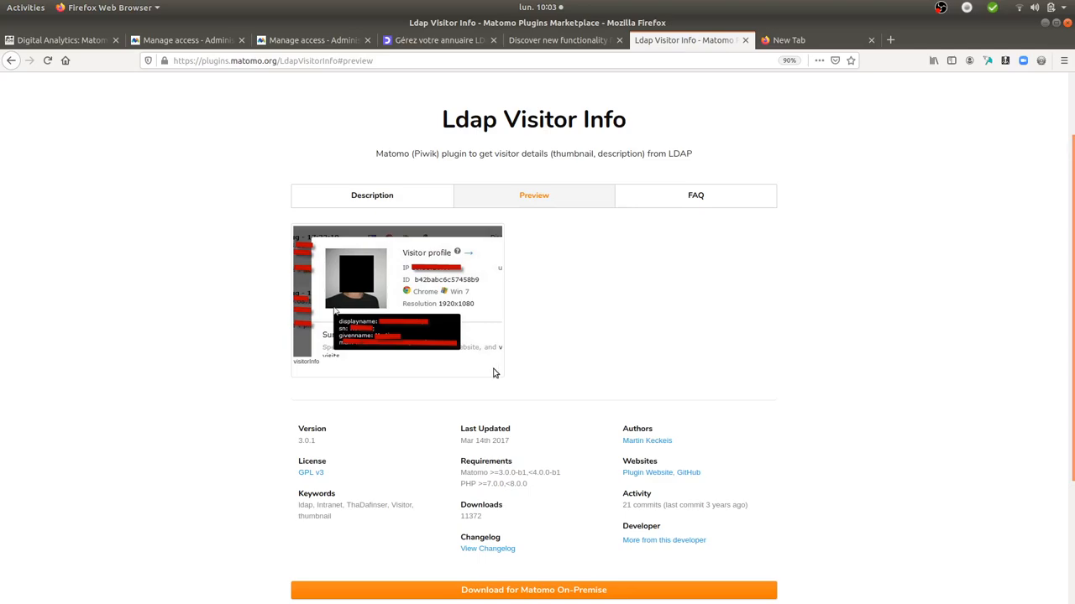